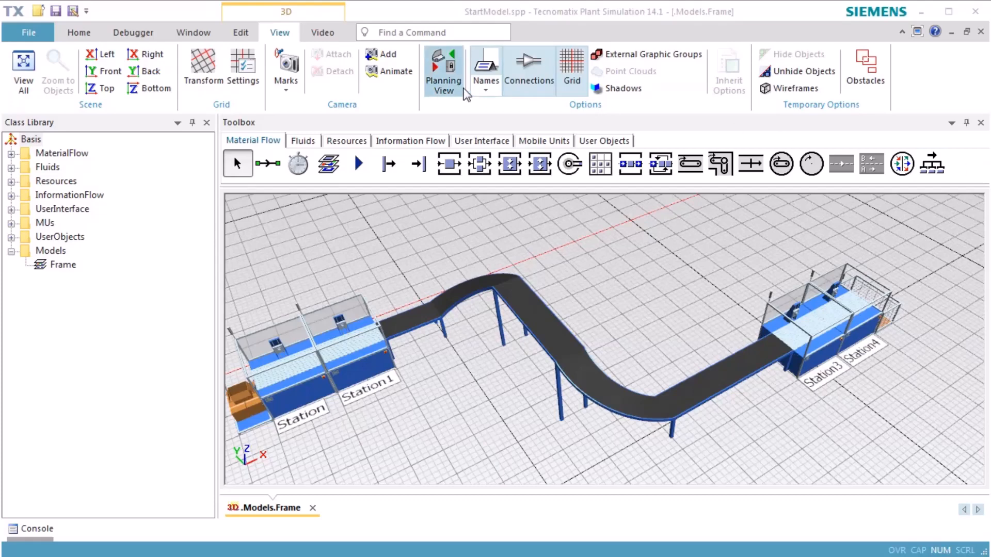
# Step: Leave Planning View and bring up the Station's context menu in the 3D scene
pyautogui.click(286, 63)
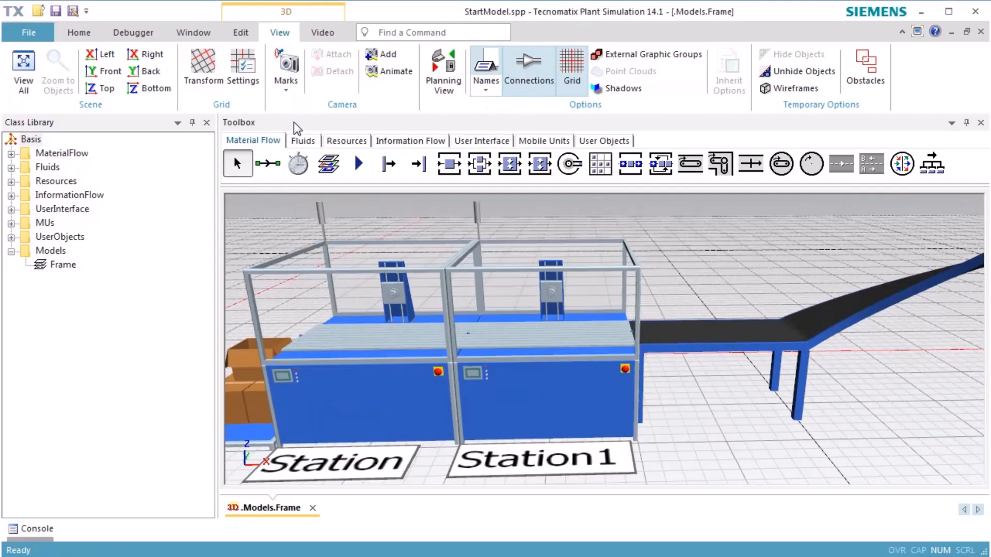
pyautogui.click(347, 395)
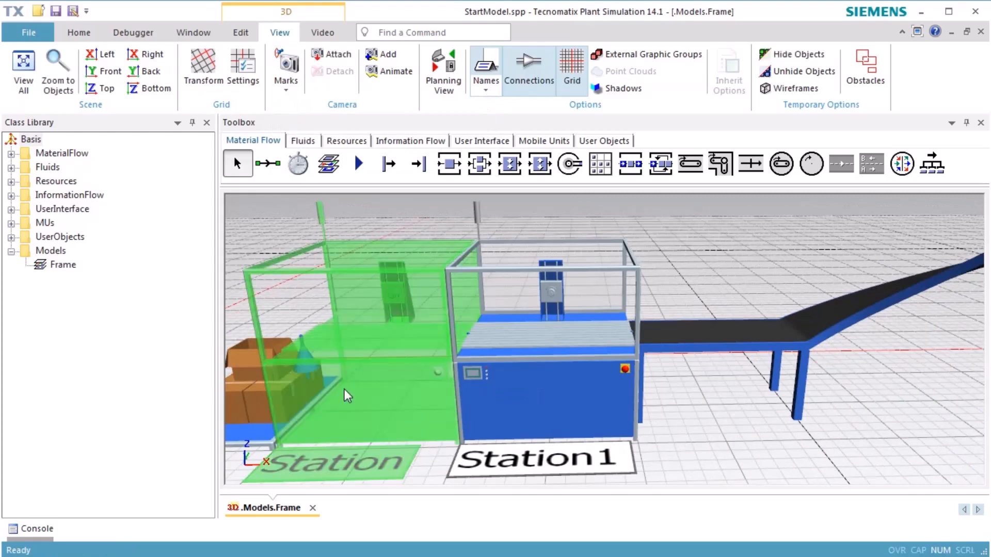
pyautogui.rightClick(348, 396)
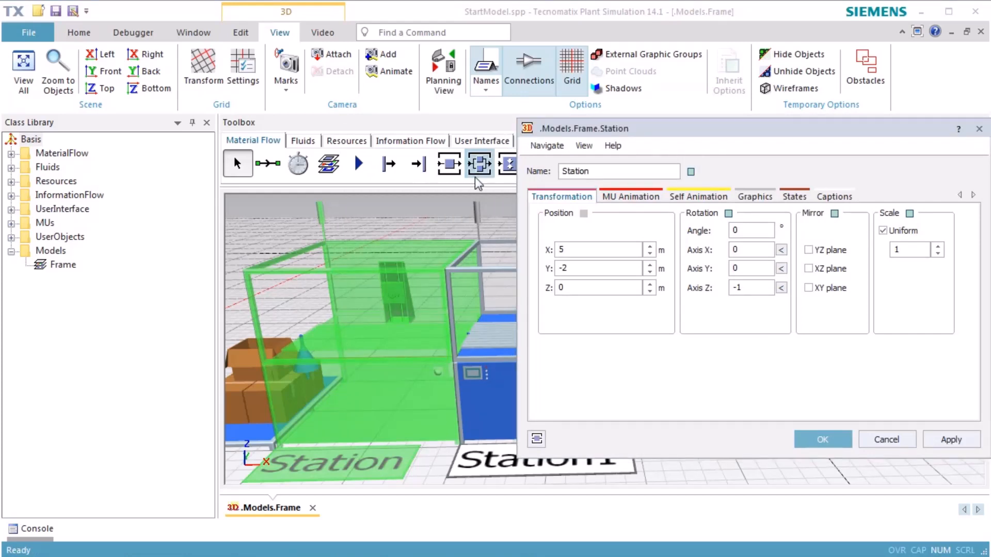
# Step: Show the Default animation path from the Station's MU Animation settings
pyautogui.click(630, 197)
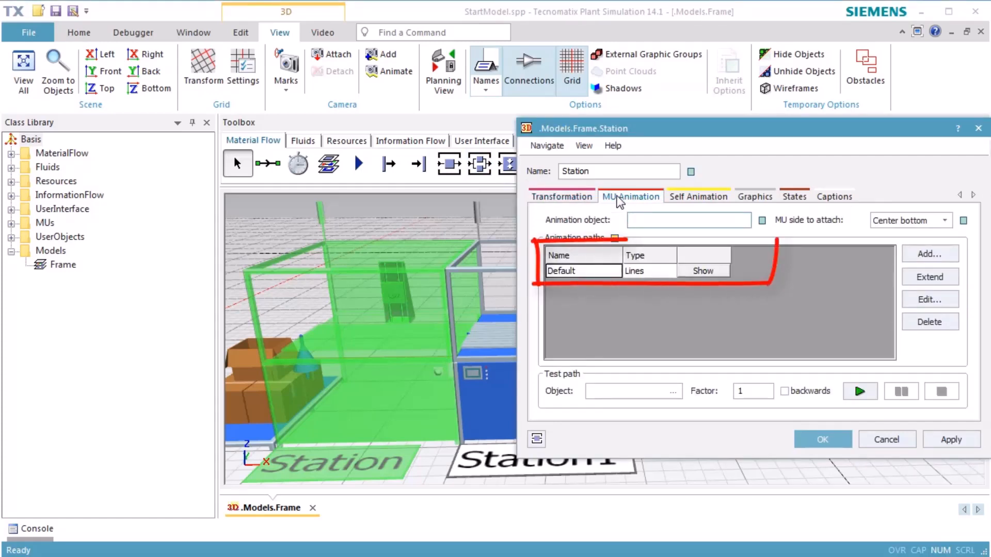
pyautogui.moveTo(602, 275)
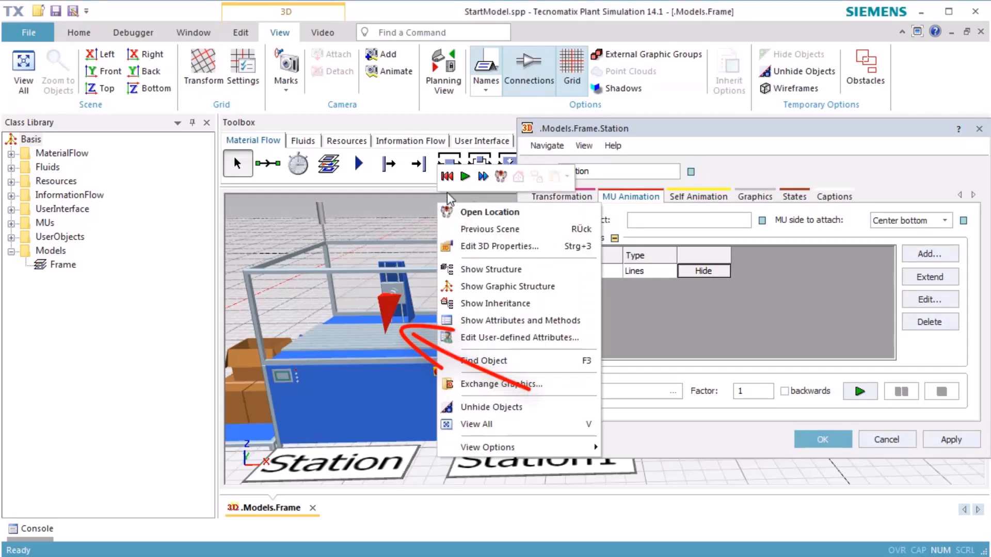
pyautogui.click(465, 176)
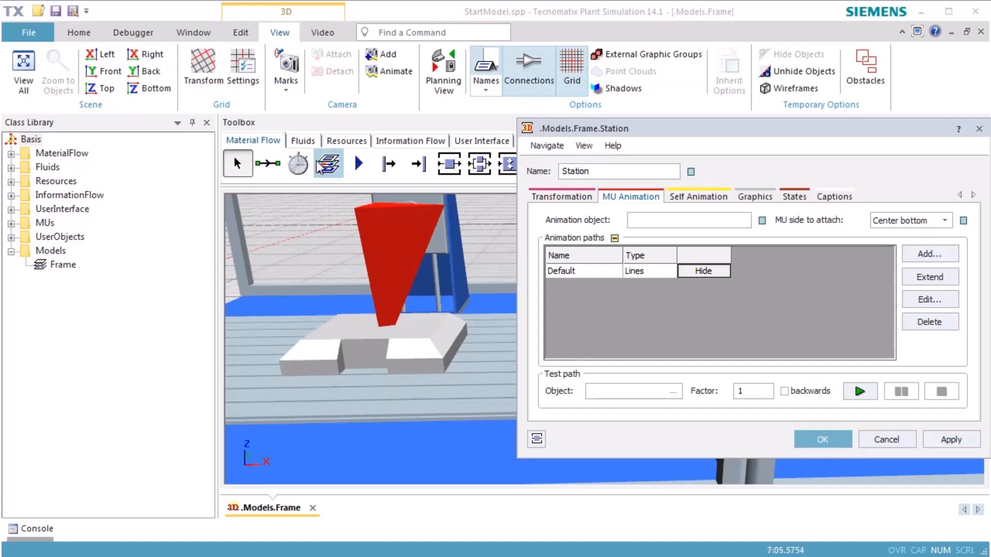
# Step: Drag the Station's animation anchor point to a new position with the manipulator
pyautogui.click(240, 32)
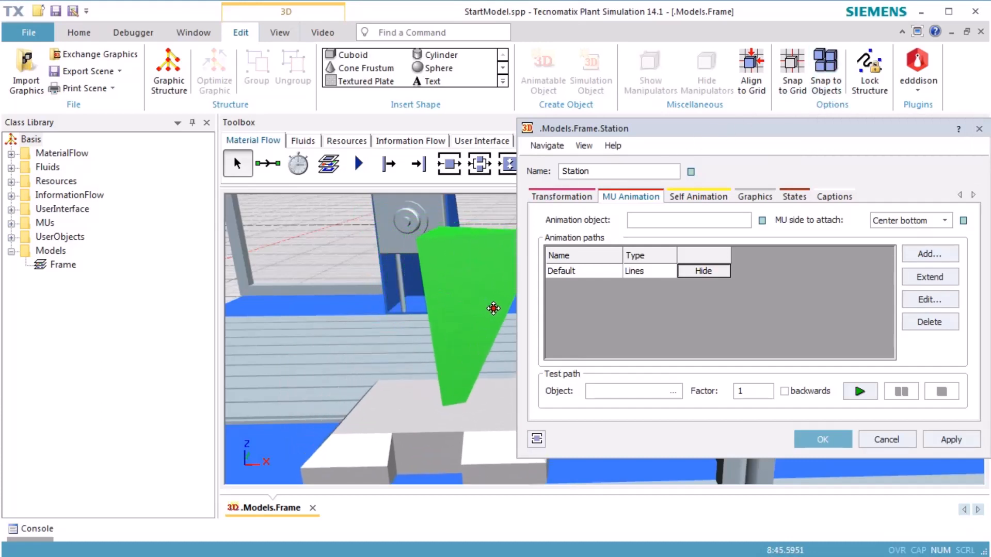
pyautogui.moveTo(494, 309); pyautogui.dragTo(492, 330)
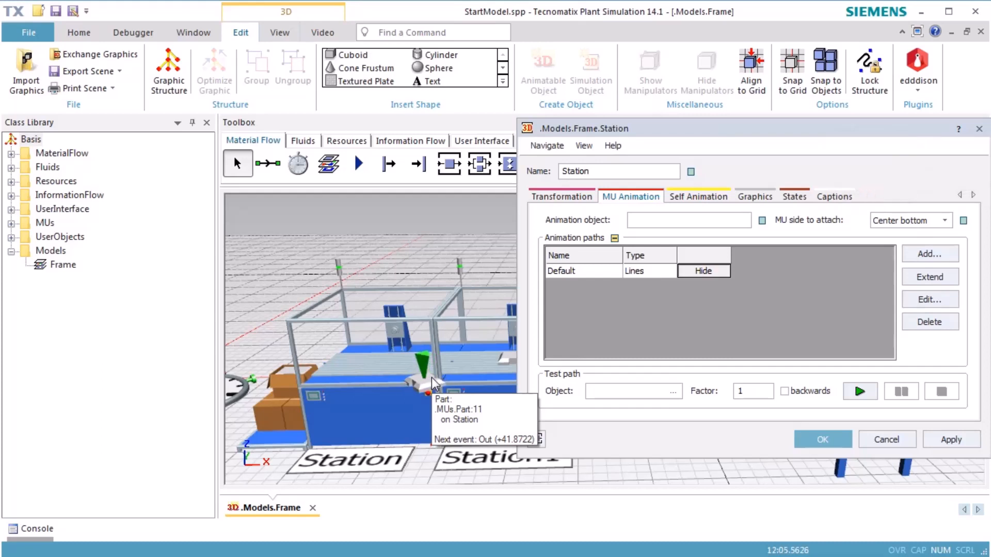
pyautogui.press('ctrl+shift+Right')
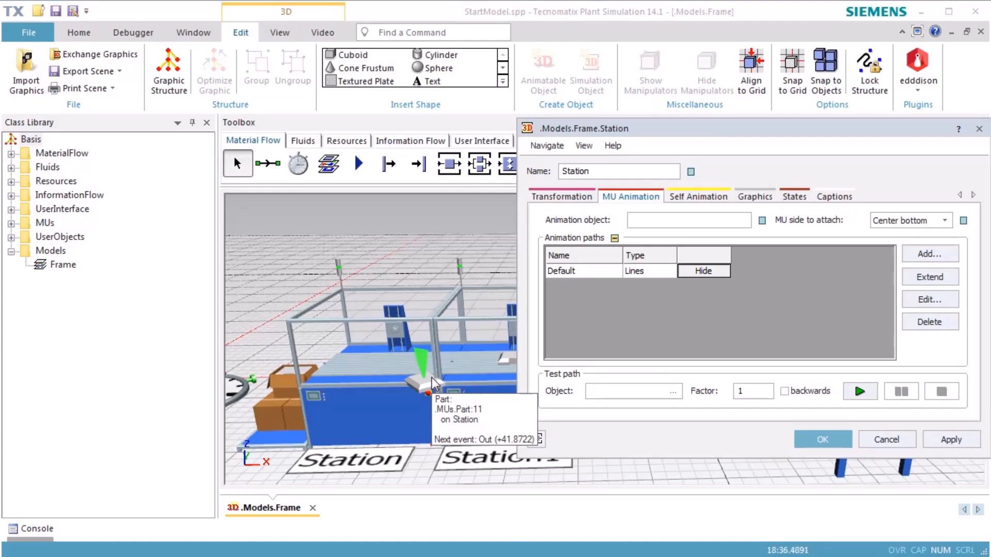
pyautogui.moveTo(422, 366)
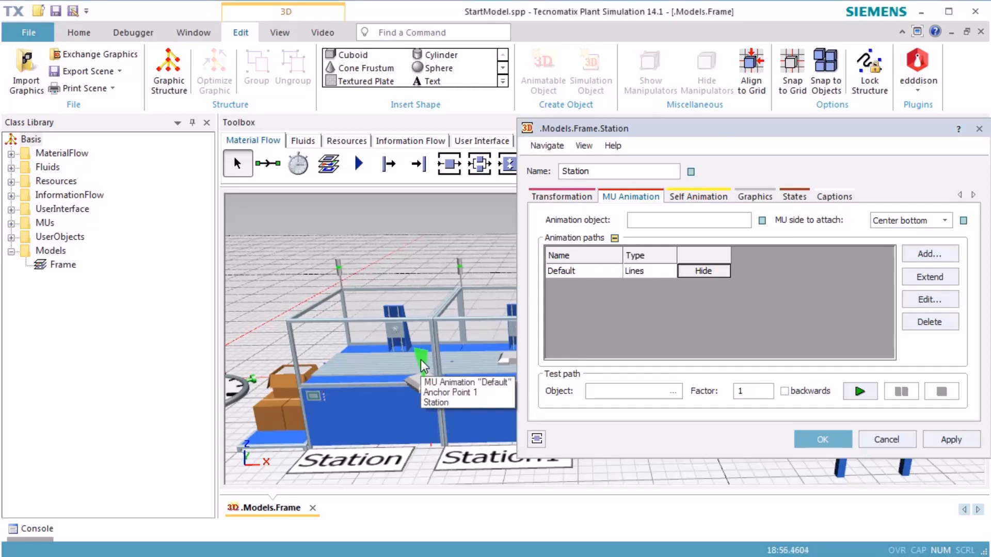
# Step: Set the anchor point's 3D properties to X 0.6, Y -0.6, Angle 120 and confirm
pyautogui.rightClick(424, 366)
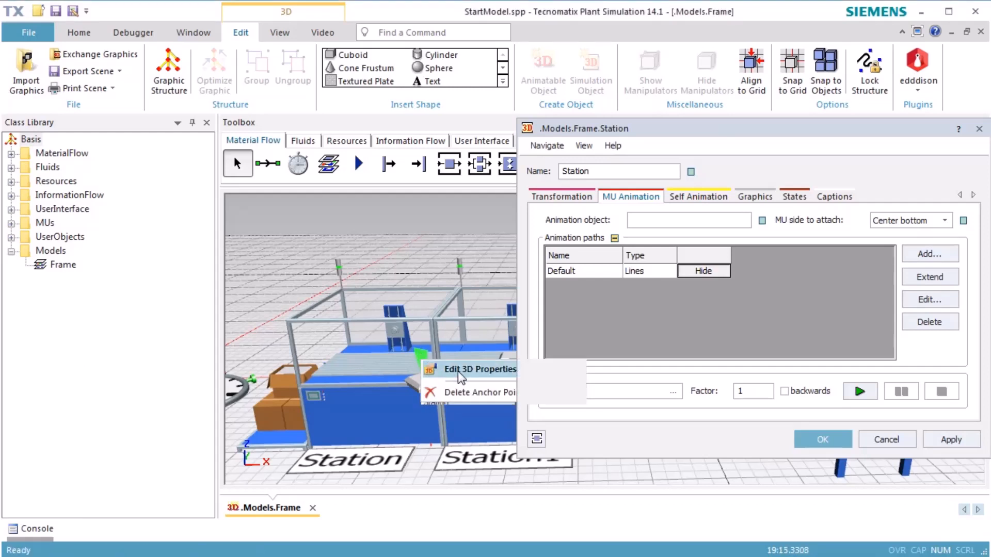
pyautogui.click(481, 370)
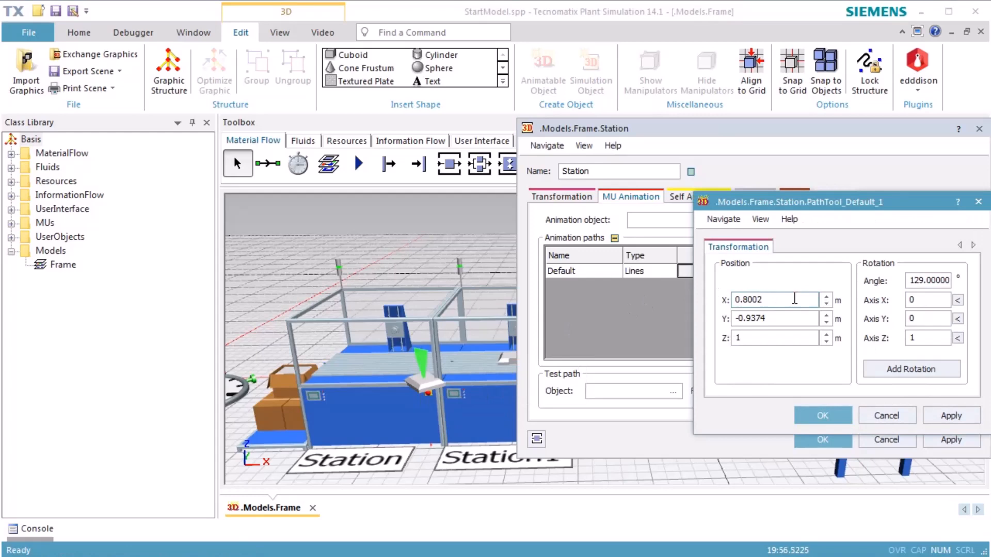
pyautogui.write('0.6')
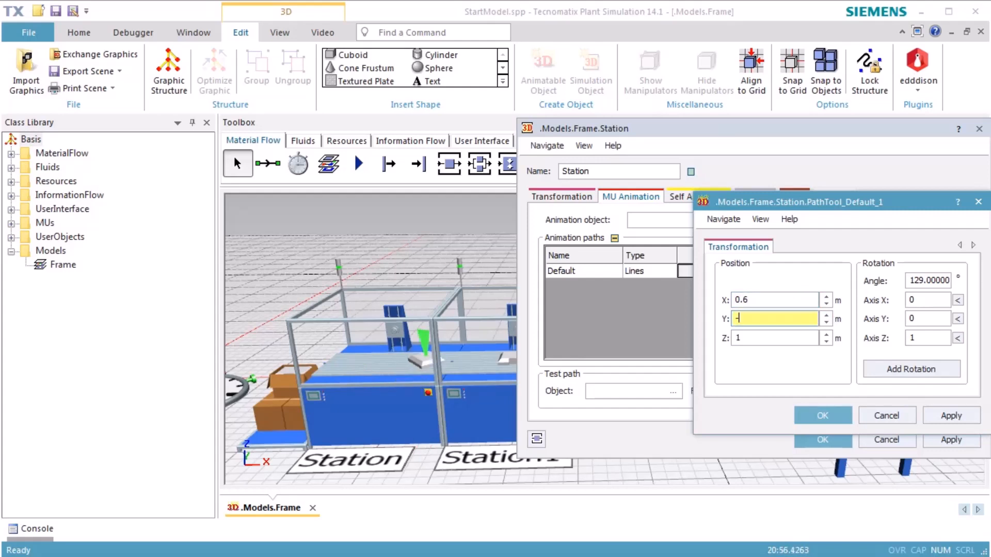
pyautogui.write('-0.6')
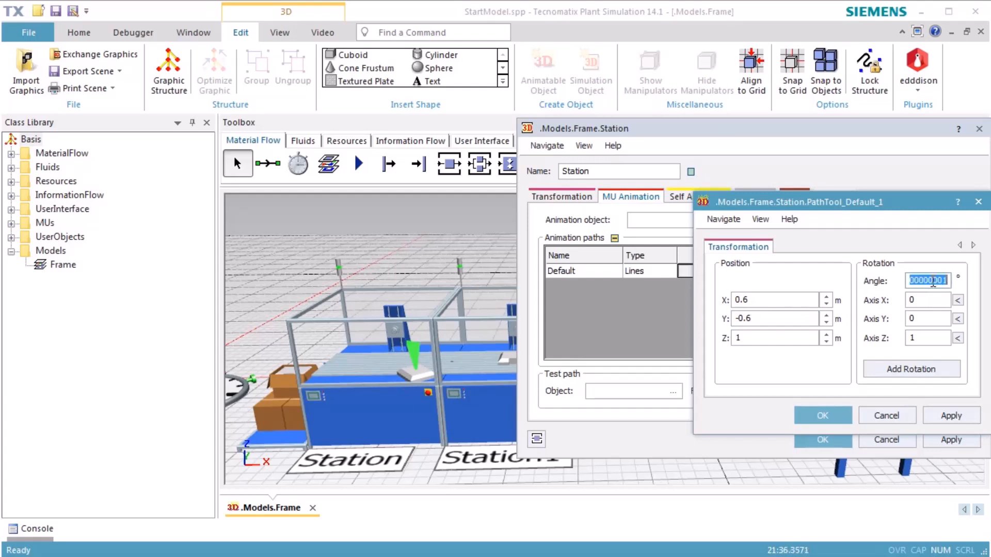
pyautogui.write('120')
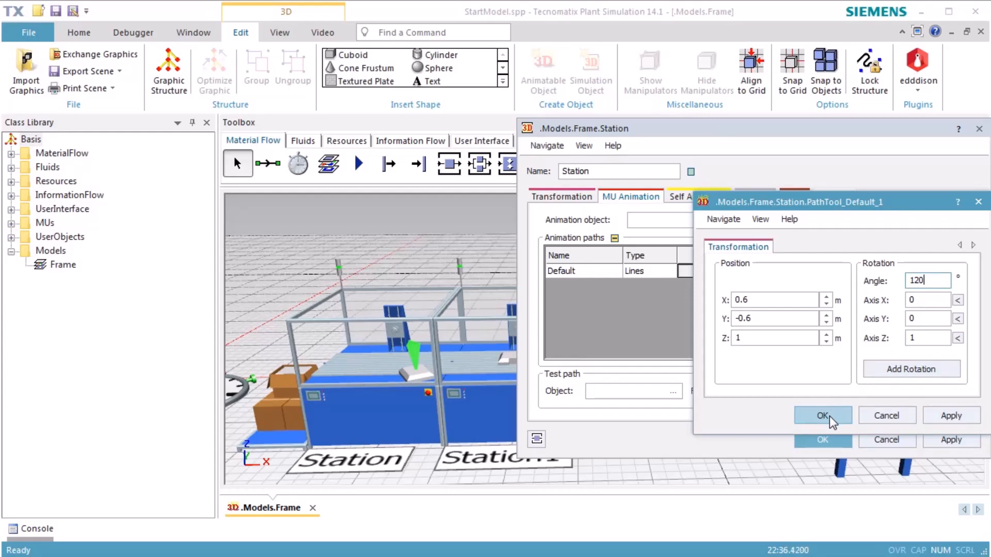
pyautogui.click(823, 415)
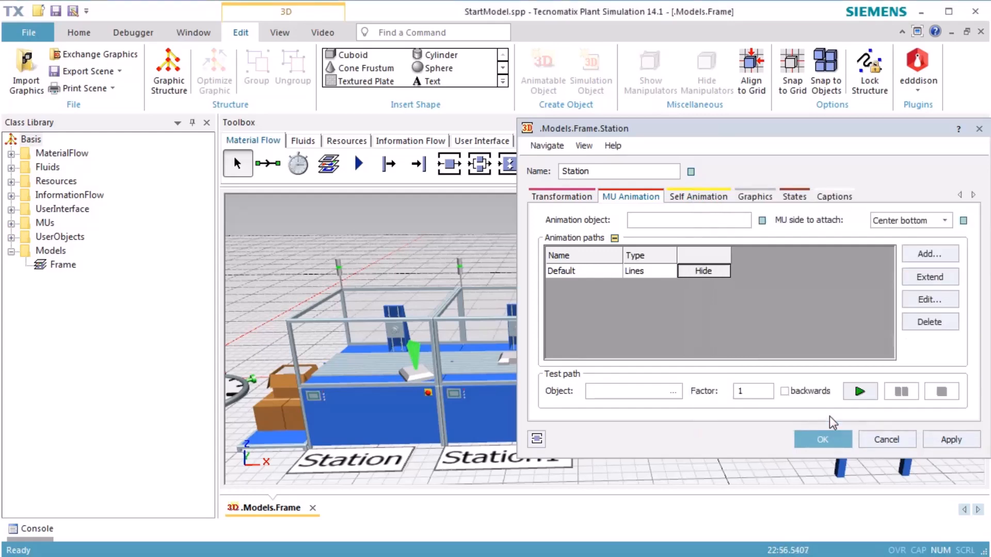
# Step: Apply the Station settings, run the simulation, then reset it to time zero
pyautogui.click(822, 440)
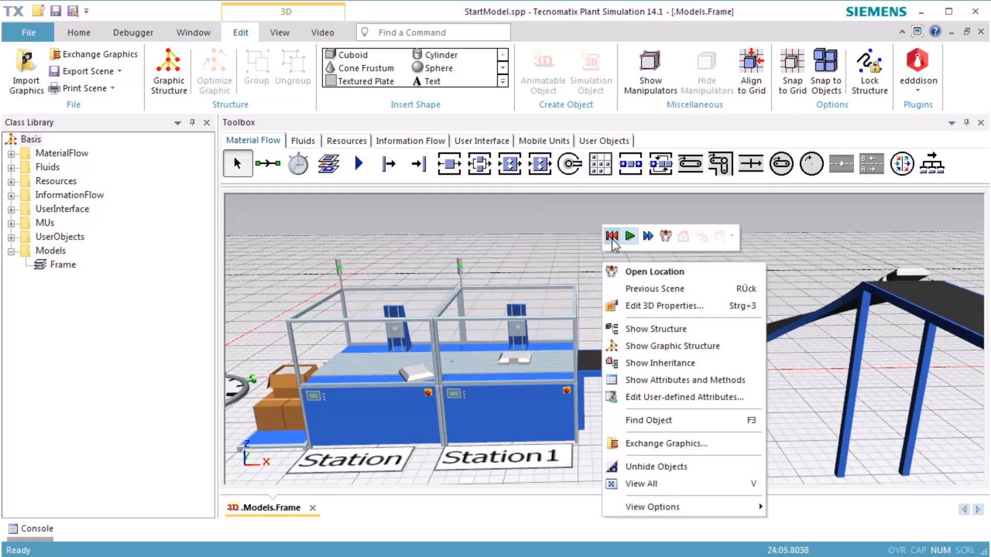
pyautogui.click(629, 236)
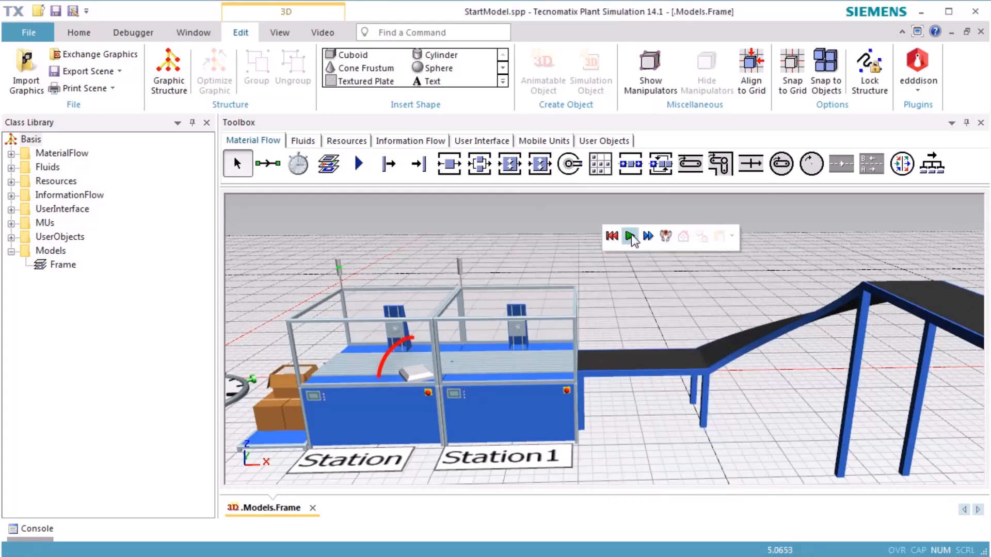
pyautogui.click(629, 235)
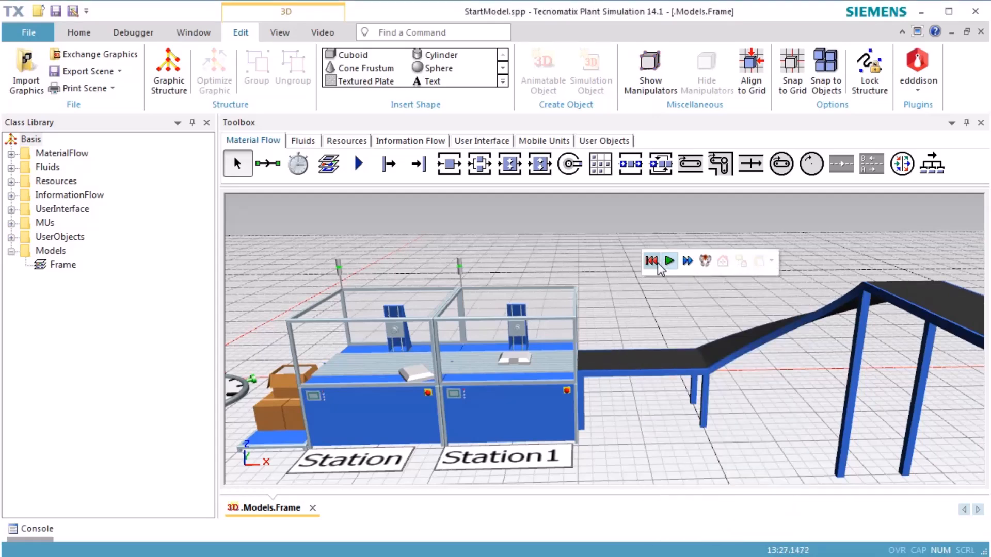
pyautogui.click(651, 260)
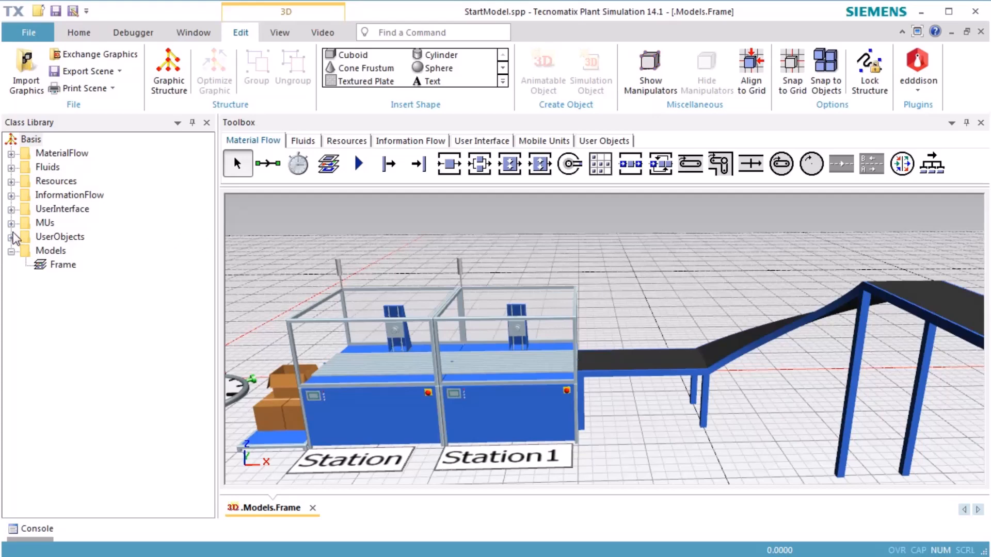
# Step: Duplicate the Container class in the MUs folder and bring up the copy's context menu
pyautogui.click(11, 223)
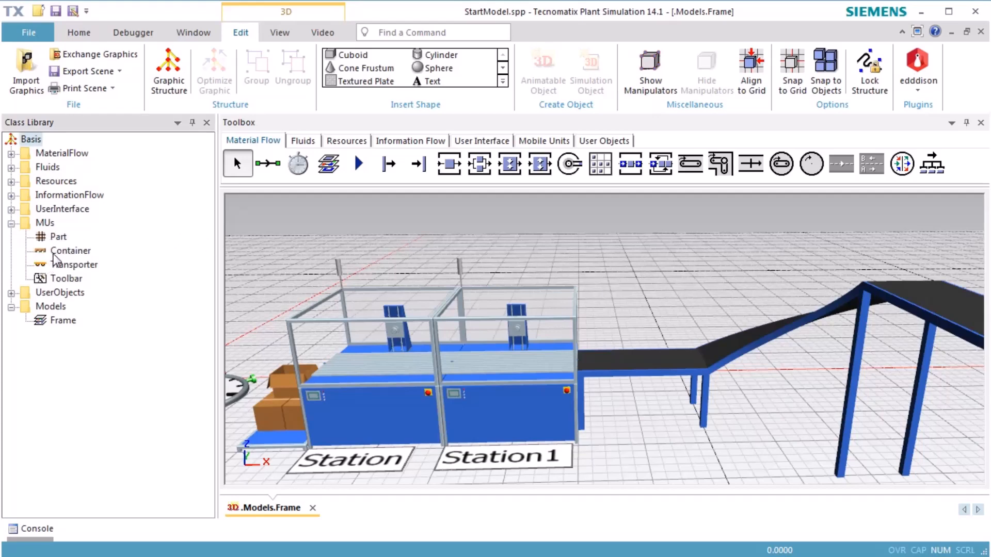
pyautogui.rightClick(71, 251)
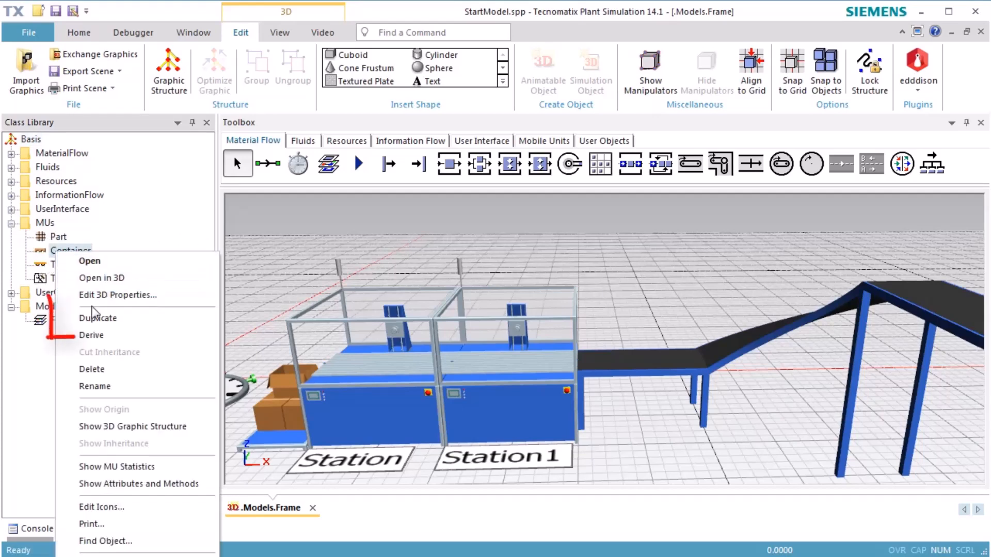
pyautogui.moveTo(98, 318)
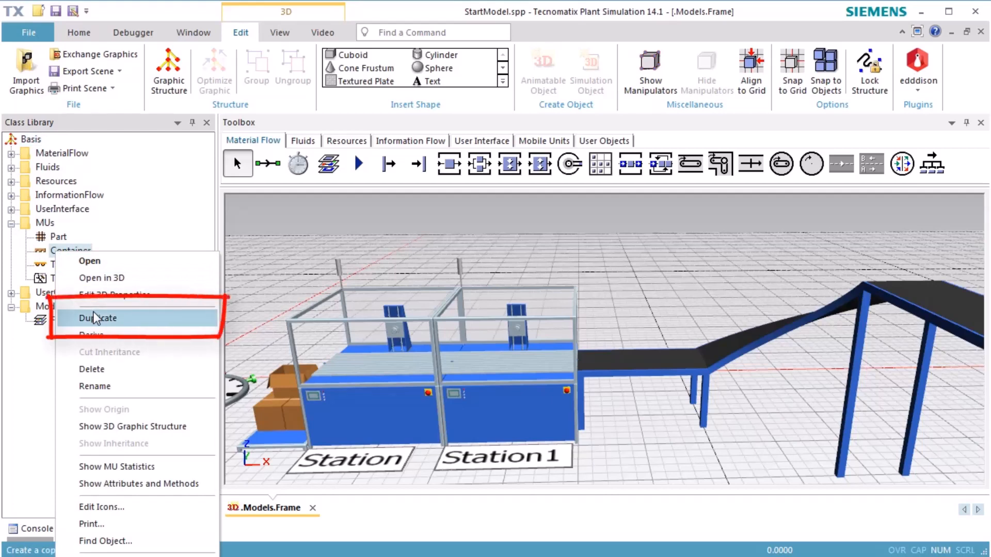
pyautogui.click(98, 318)
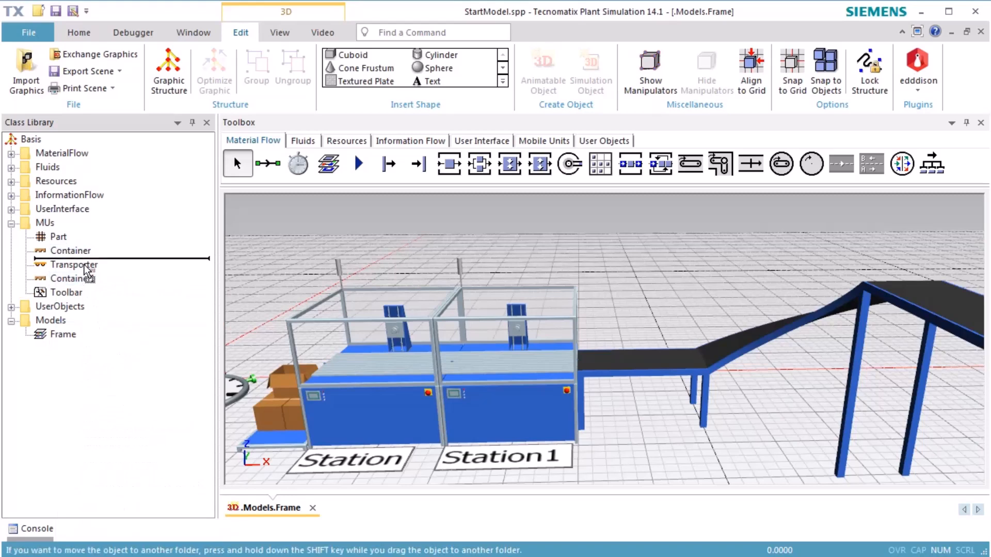
pyautogui.rightClick(72, 264)
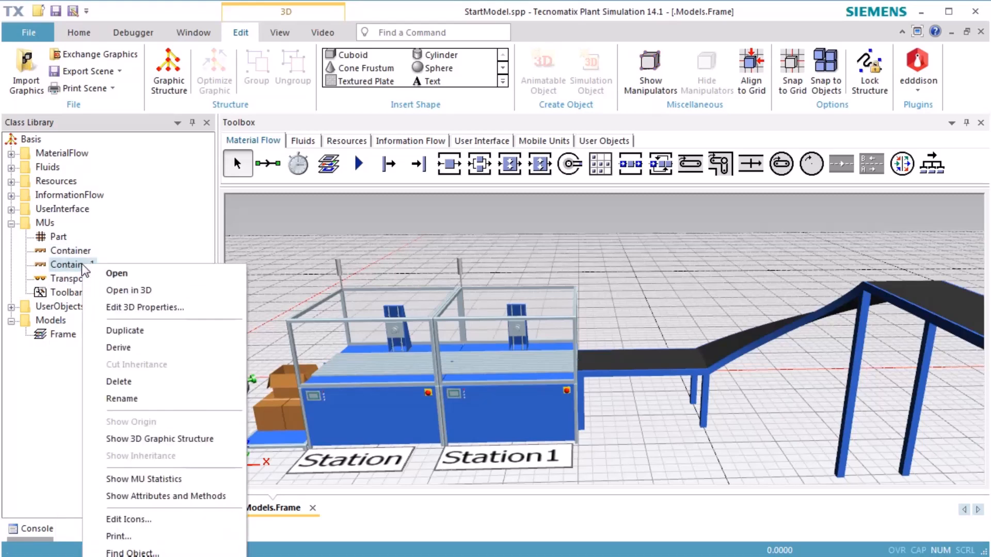
pyautogui.moveTo(117, 273)
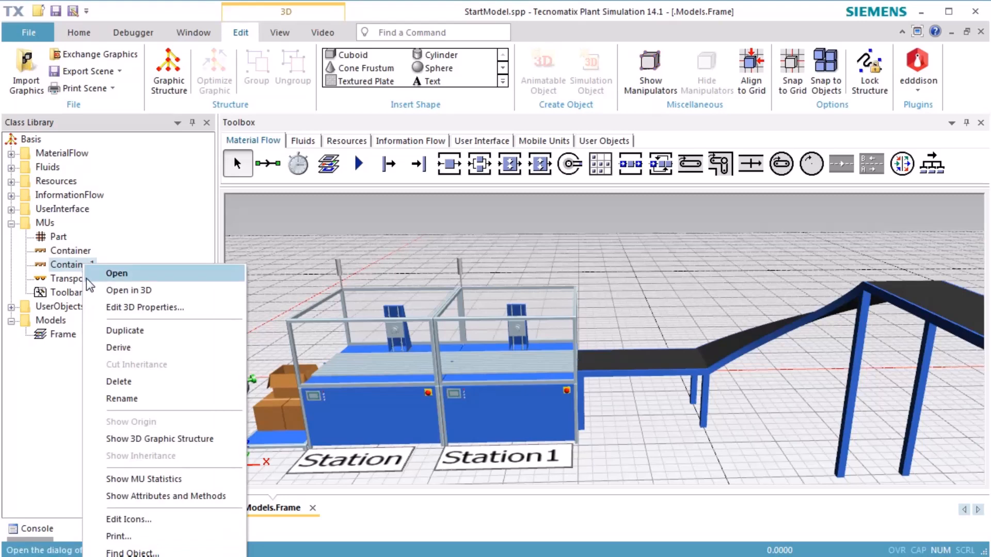
# Step: Set Container1's X-dimension to 3 and Y-dimension to 4, then select it in the Class Library
pyautogui.click(115, 272)
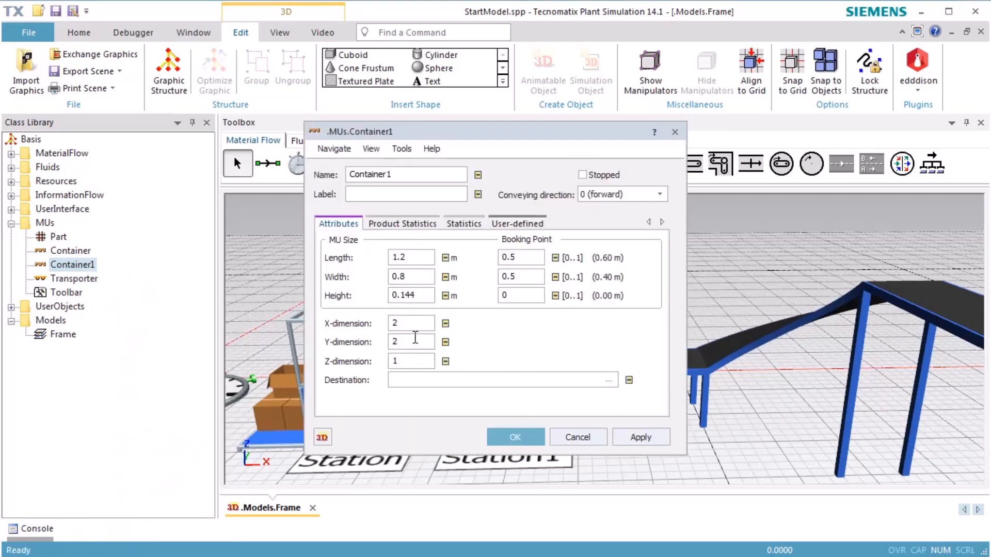
pyautogui.write('3')
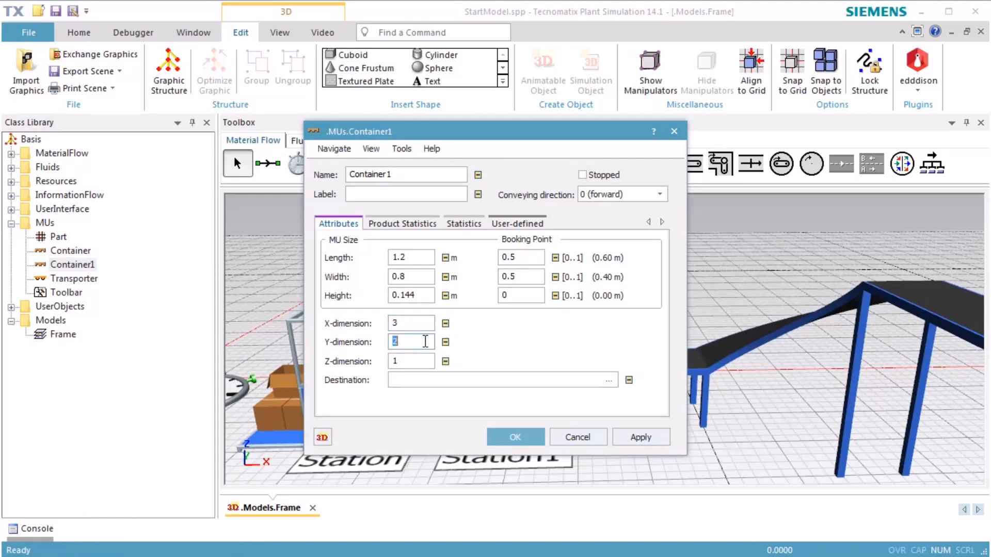
pyautogui.write('4')
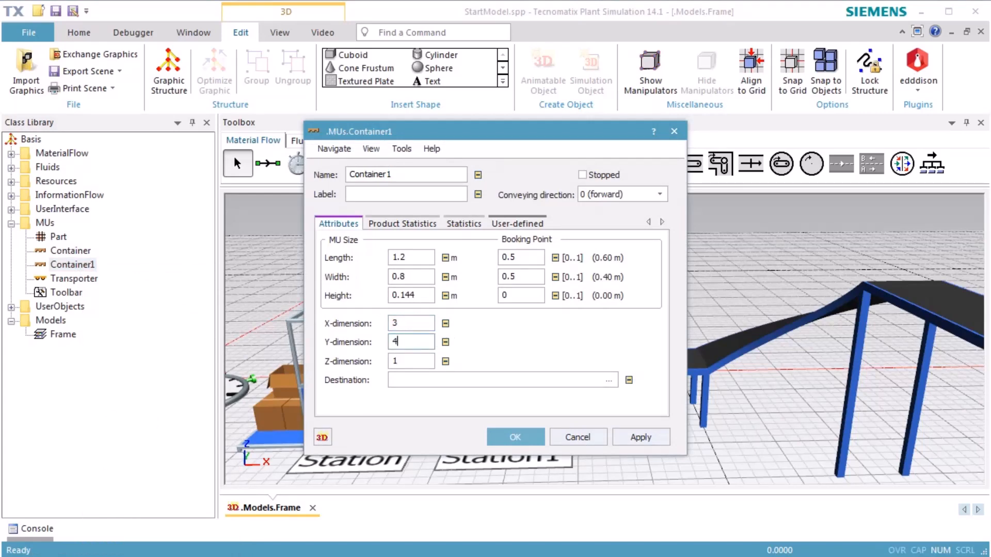
pyautogui.click(515, 436)
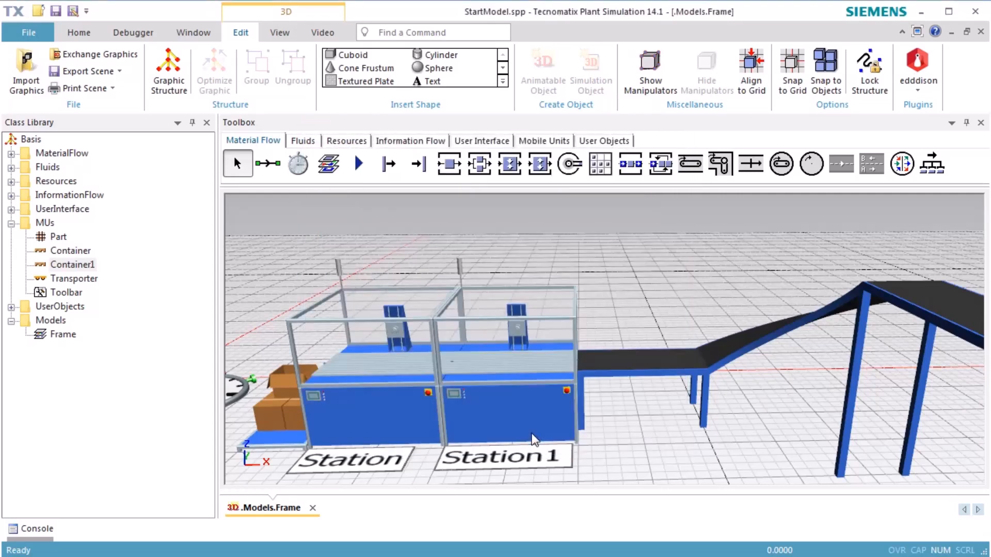
pyautogui.click(72, 264)
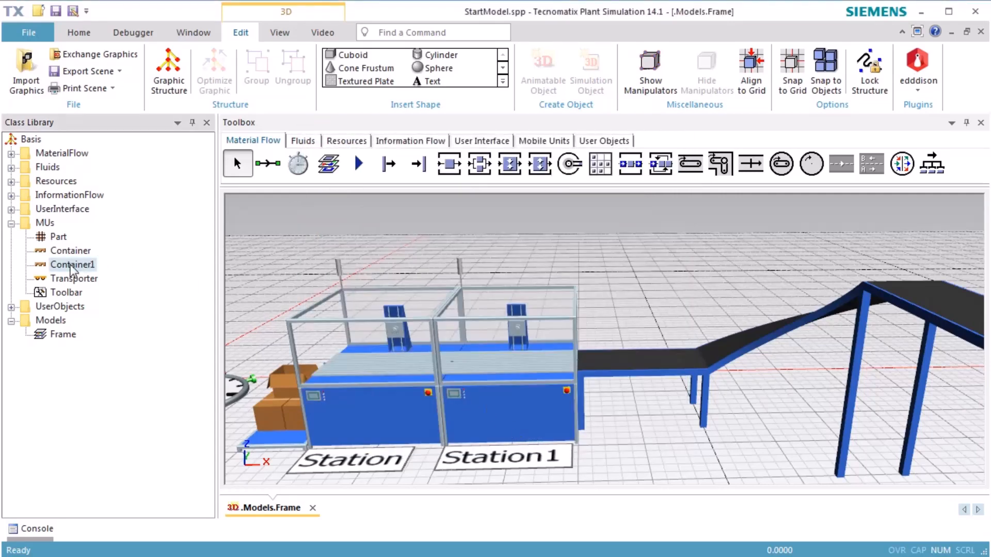
# Step: Open Container1 in its own 3D window showing the yellow pallet
pyautogui.doubleClick(72, 264)
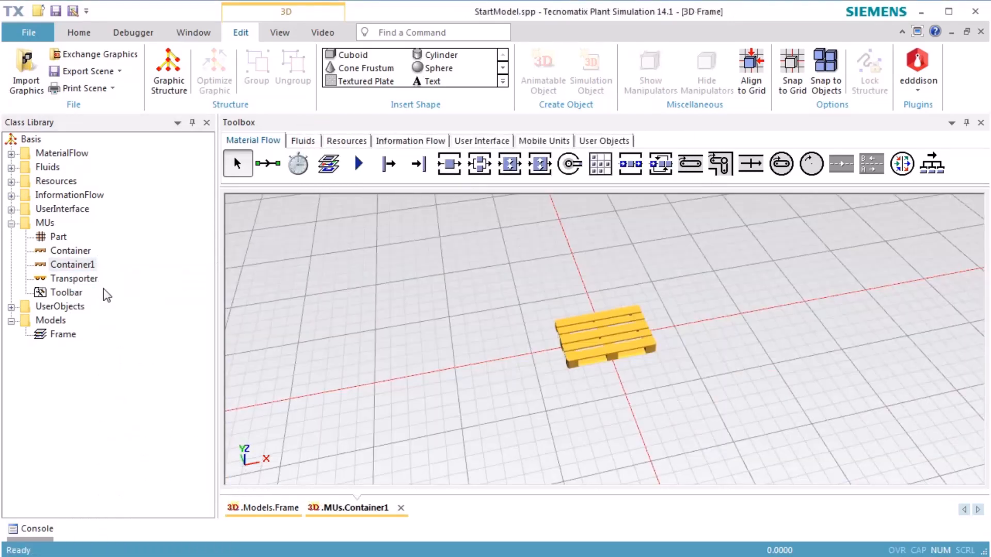
pyautogui.moveTo(537, 366)
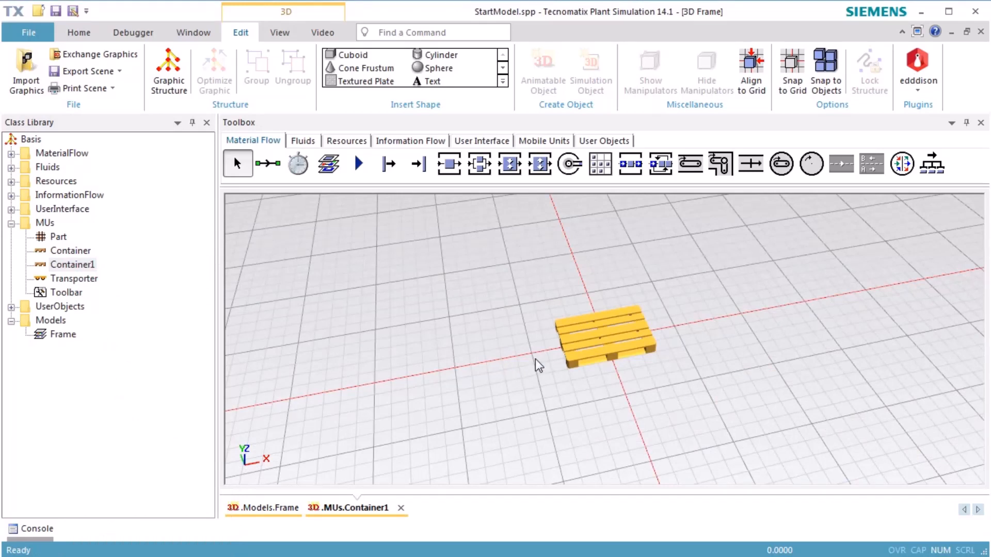
pyautogui.moveTo(82, 71)
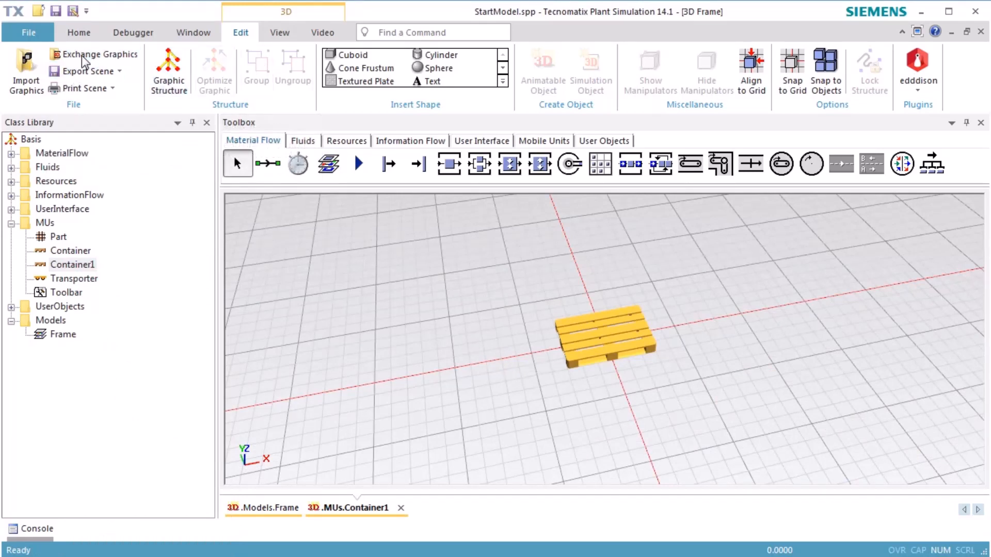
# Step: Exchange Container1's graphic for Box800x600x320.s3d from s3d-graphics > Containers
pyautogui.click(99, 54)
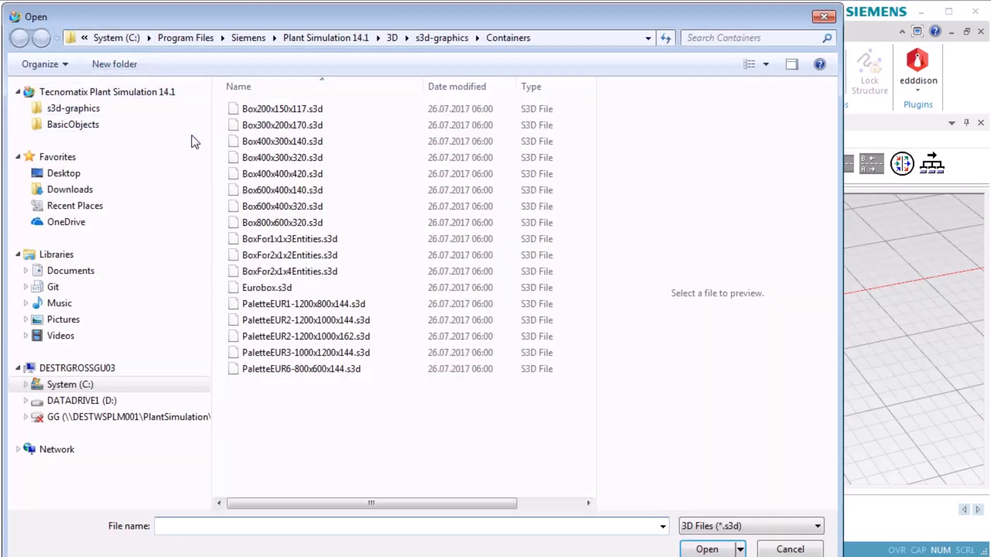
pyautogui.moveTo(61, 149)
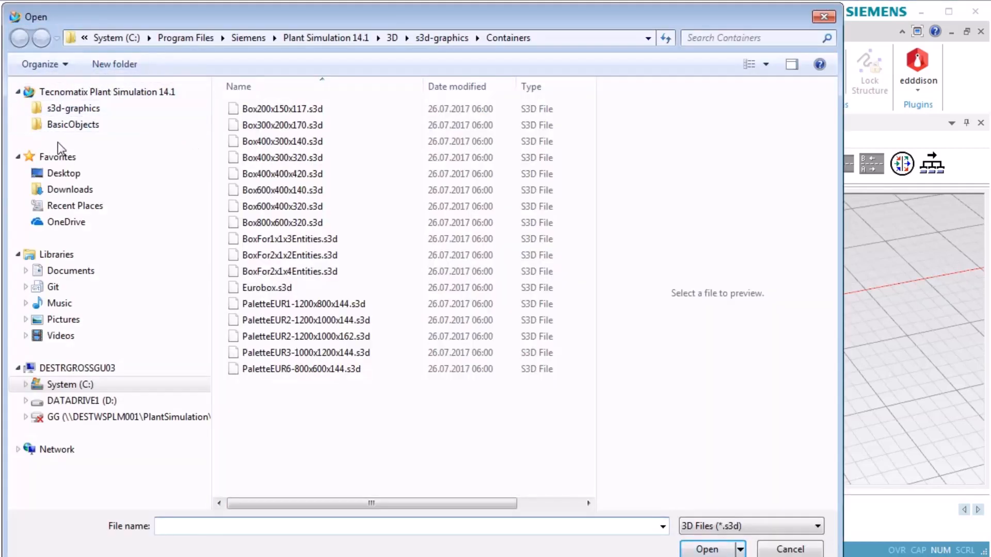
pyautogui.click(73, 109)
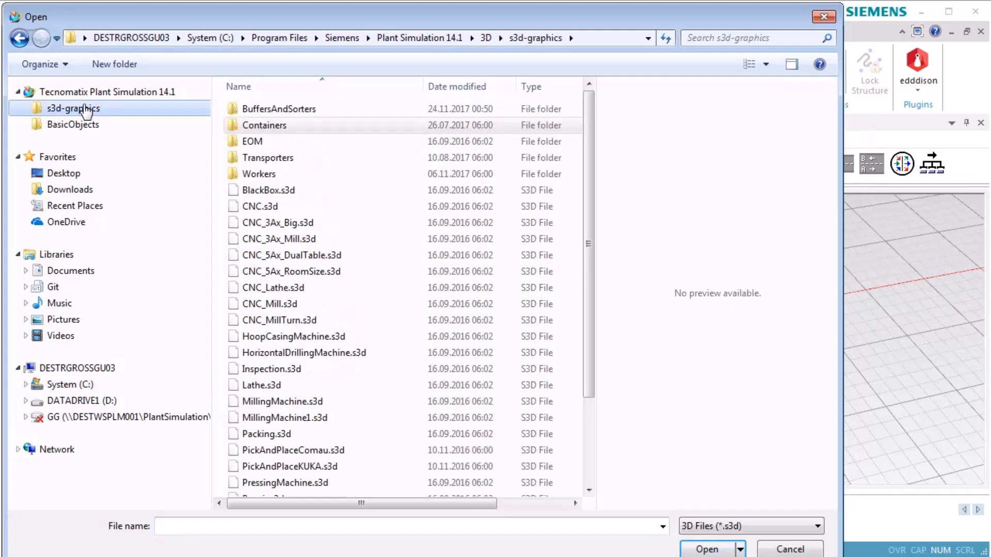
pyautogui.doubleClick(264, 125)
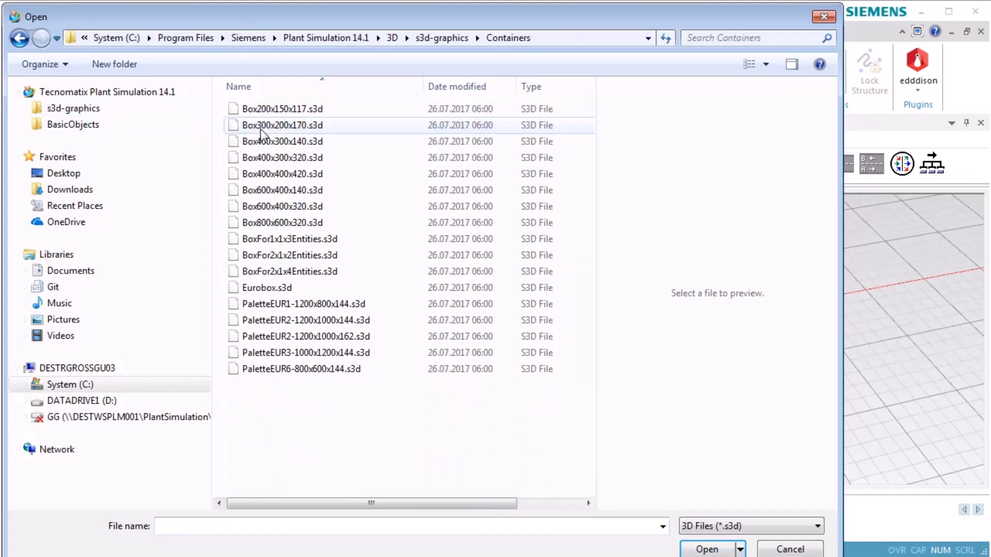
pyautogui.click(281, 223)
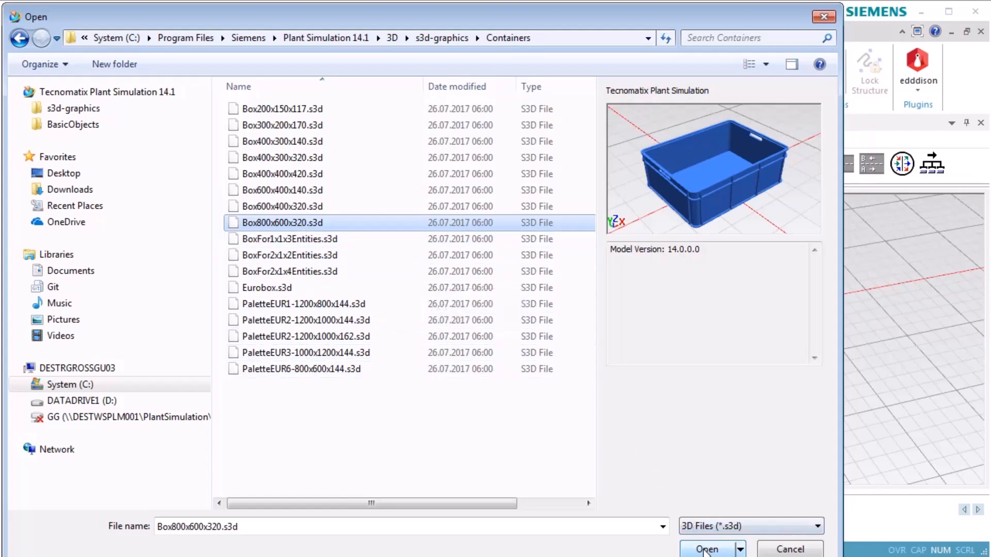
pyautogui.click(706, 549)
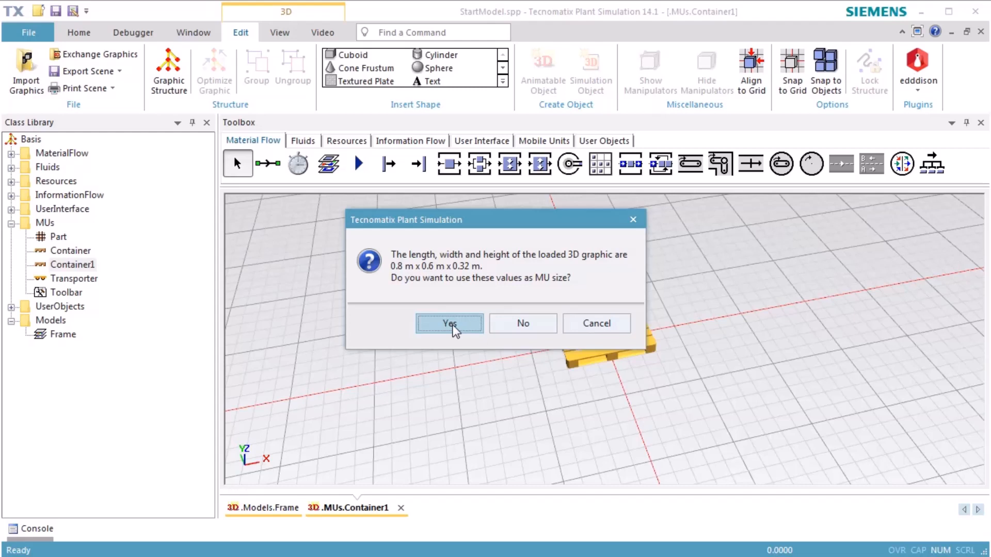
# Step: Accept the box graphic's 0.8 × 0.6 × 0.32 m dimensions as Container1's MU size
pyautogui.click(449, 323)
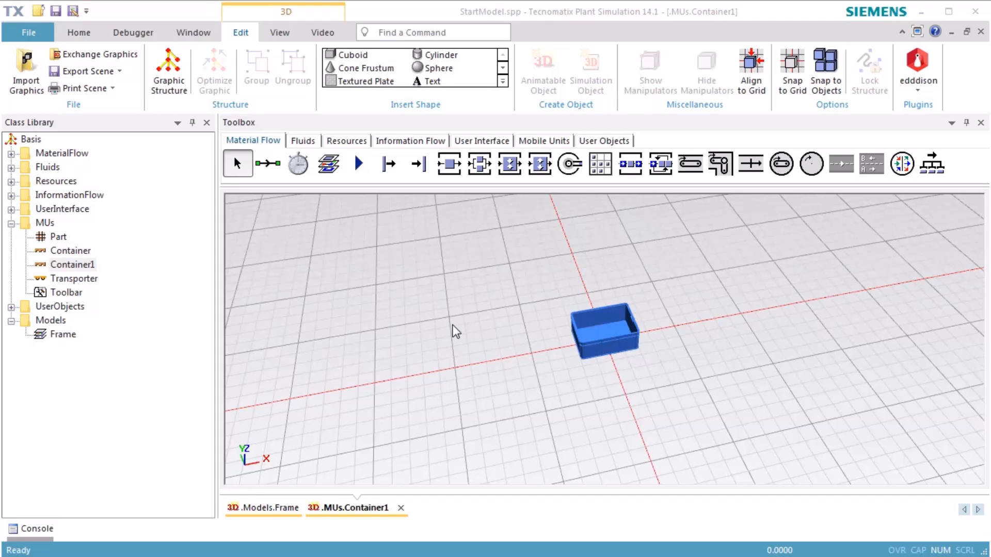
pyautogui.moveTo(110, 247)
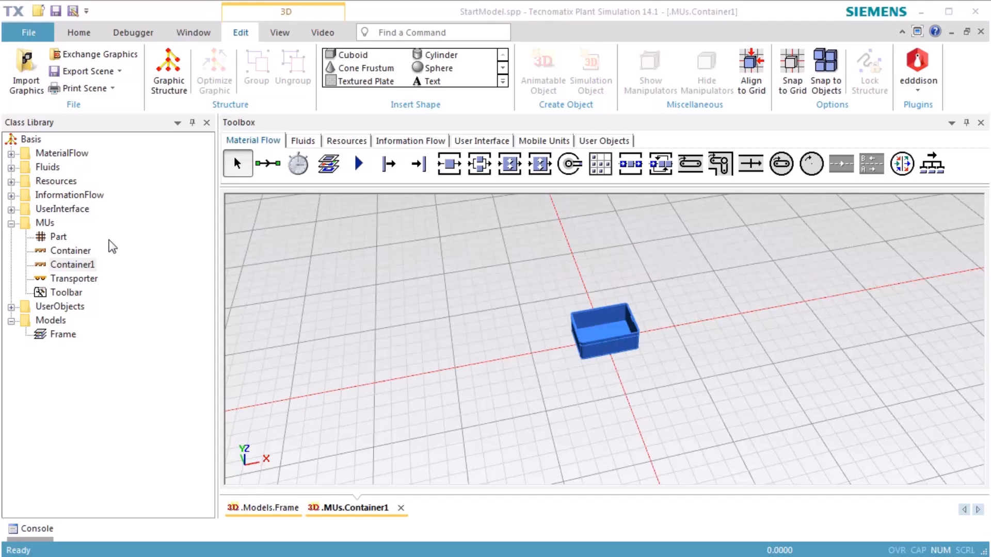
# Step: Duplicate the Part class as Part1 and bring up Part1's empty 3D view
pyautogui.rightClick(58, 236)
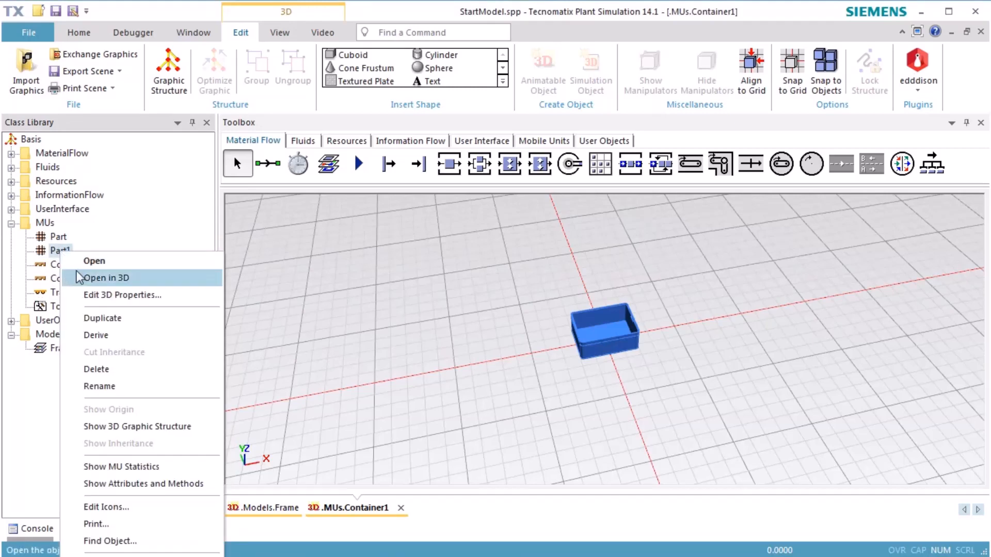
pyautogui.click(106, 278)
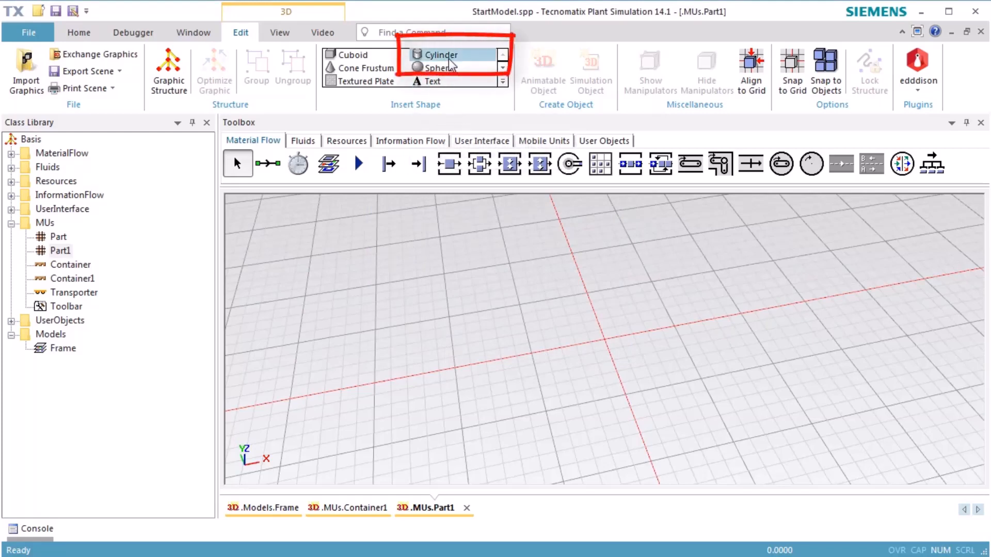
# Step: Insert a cylinder of radius 0.05 m and height 0.3 m into Part1 near the origin
pyautogui.click(441, 55)
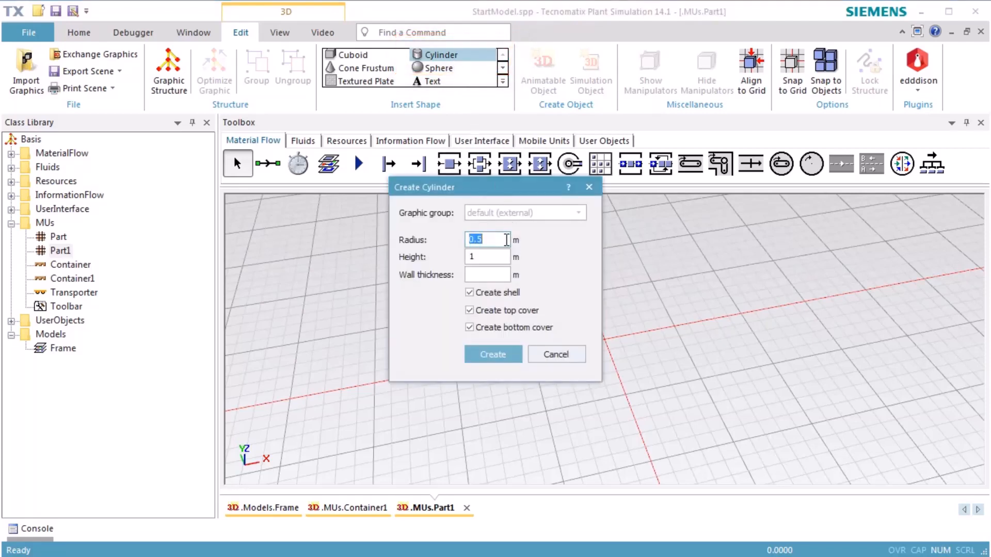
pyautogui.write('0.')
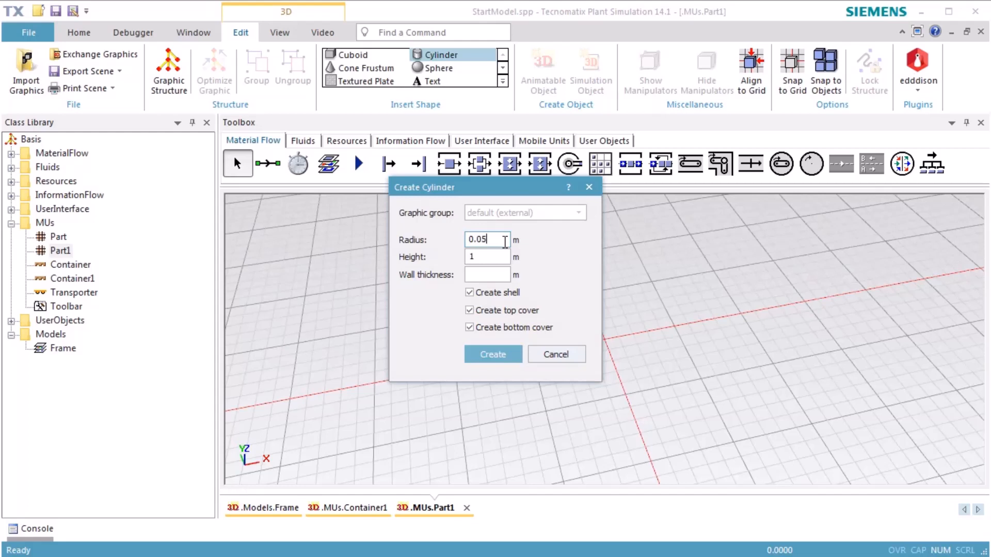
pyautogui.click(487, 257)
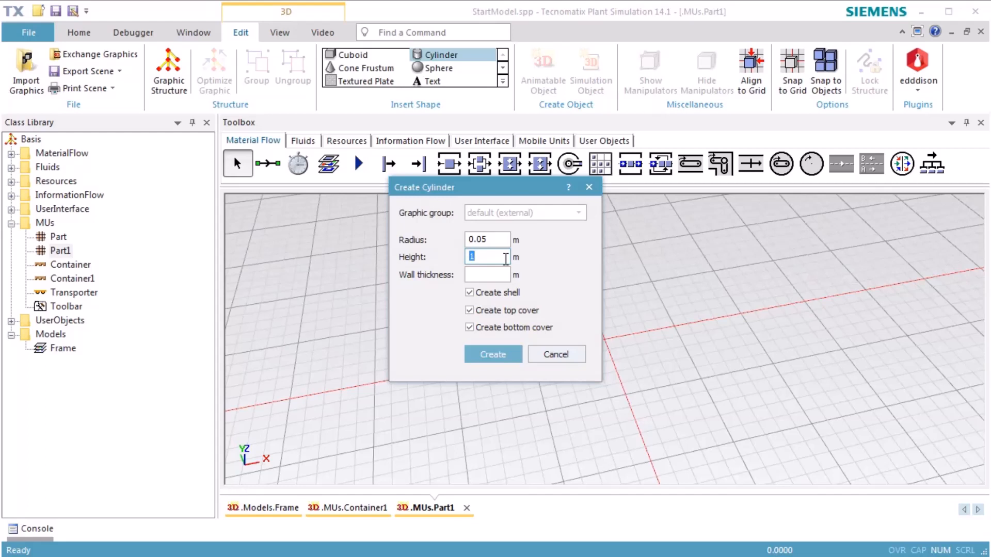
pyautogui.write('0.3')
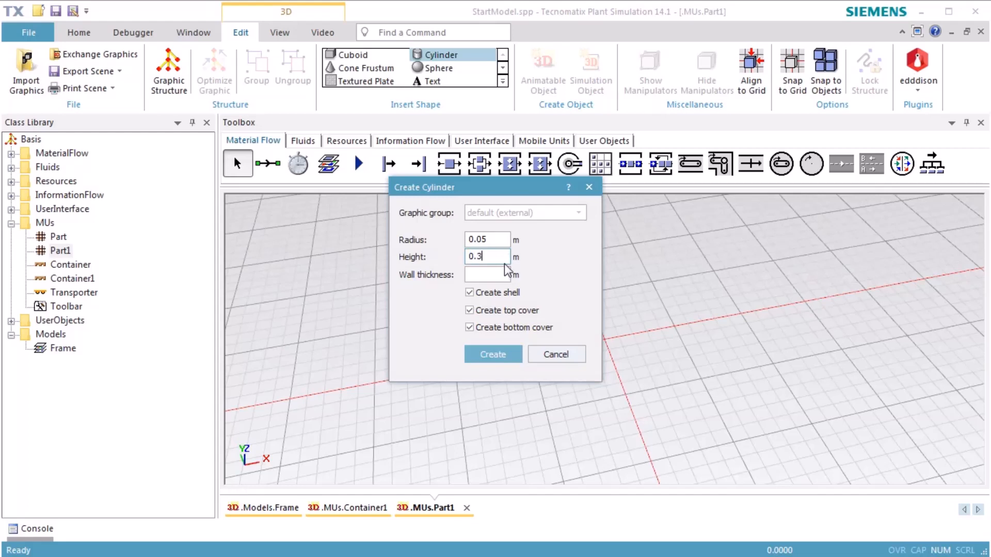
pyautogui.click(492, 354)
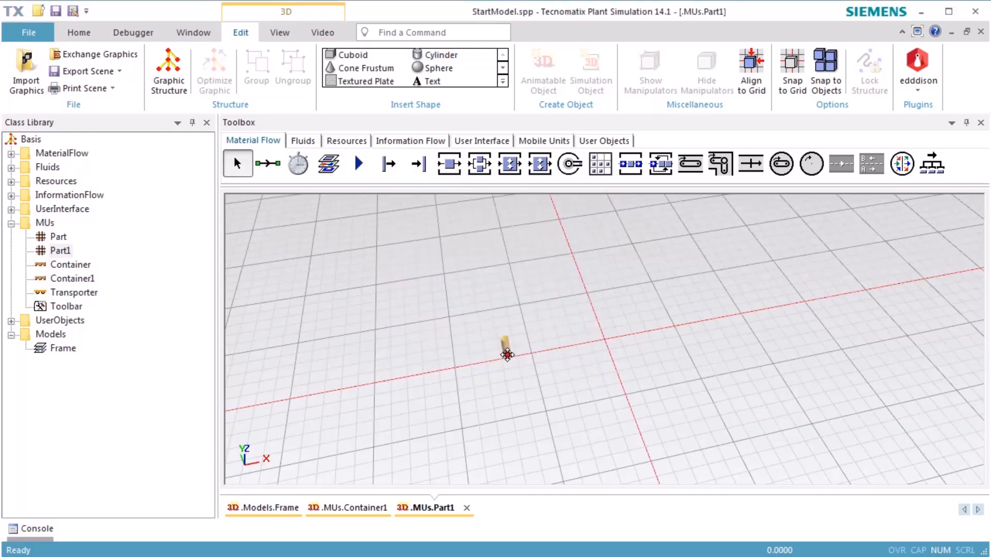
pyautogui.moveTo(506, 355); pyautogui.dragTo(606, 340)
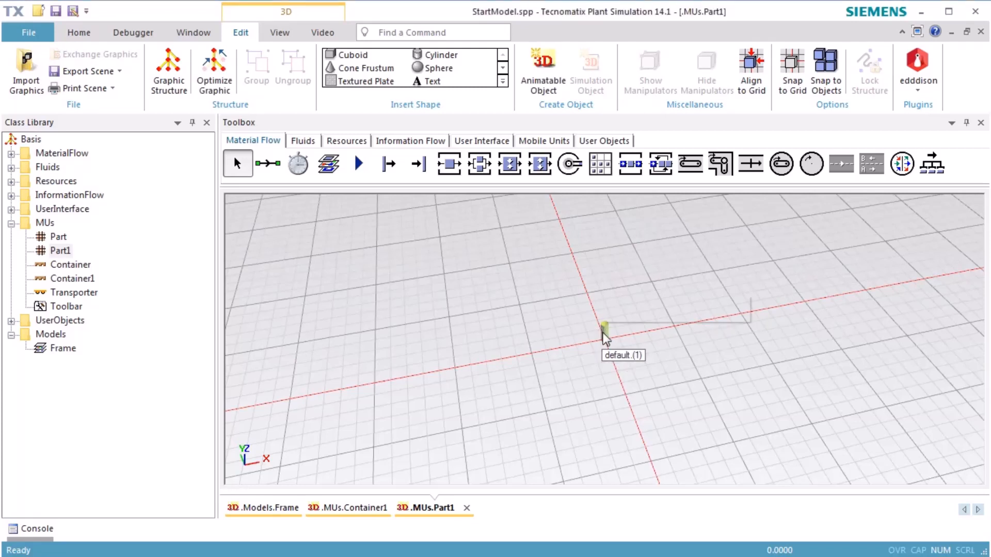
# Step: Set the cylinder's X and Y position to 0 so it sits at 0, 0, 0
pyautogui.doubleClick(604, 332)
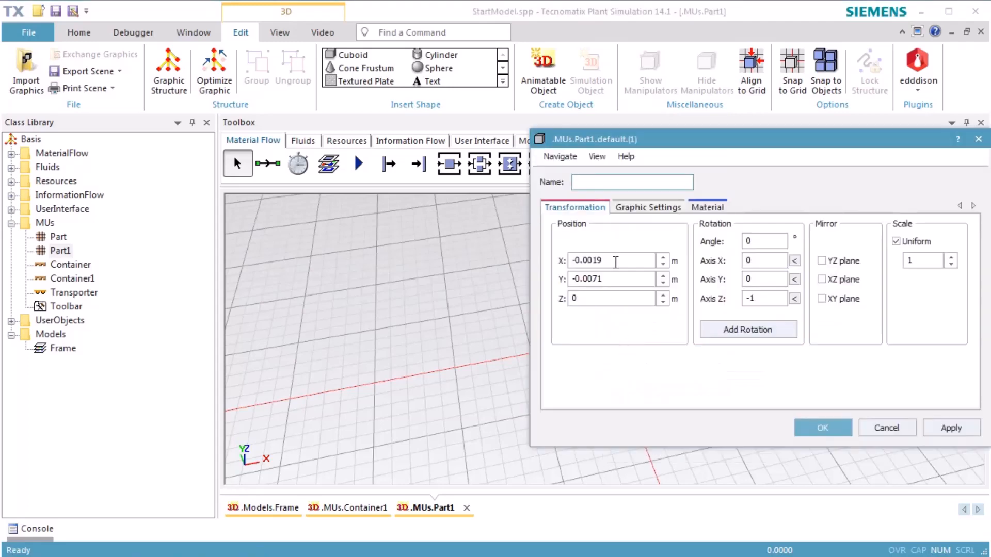
pyautogui.tripleClick(610, 261)
pyautogui.write('0')
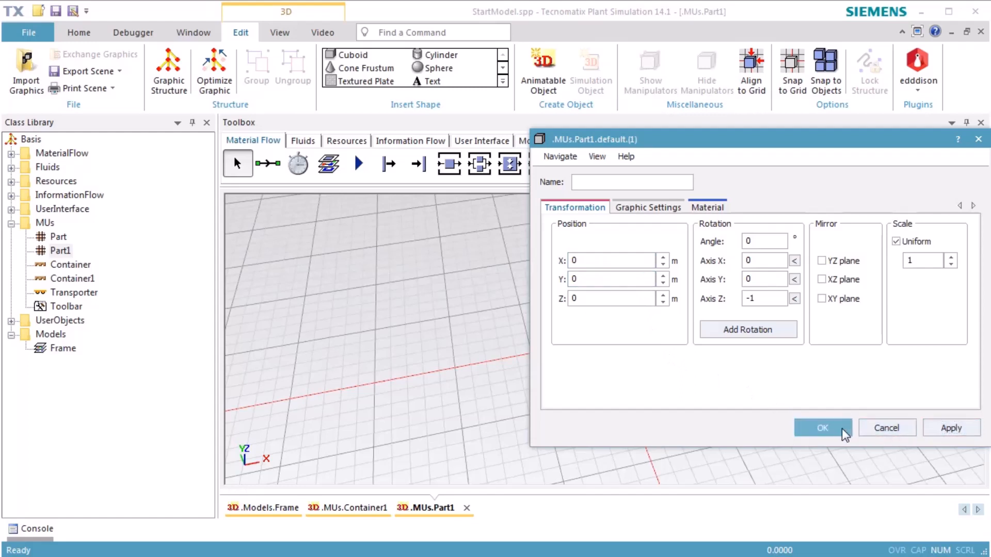
pyautogui.click(822, 428)
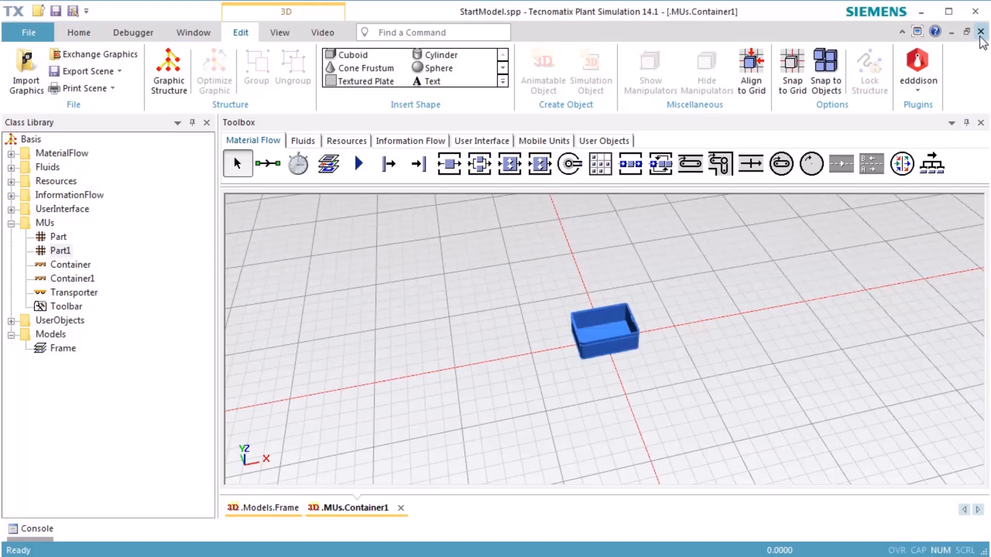
# Step: Calculate Part1's MU size from its 3D cylinder, giving 0.1 × 0.1 × 0.3 m
pyautogui.click(262, 508)
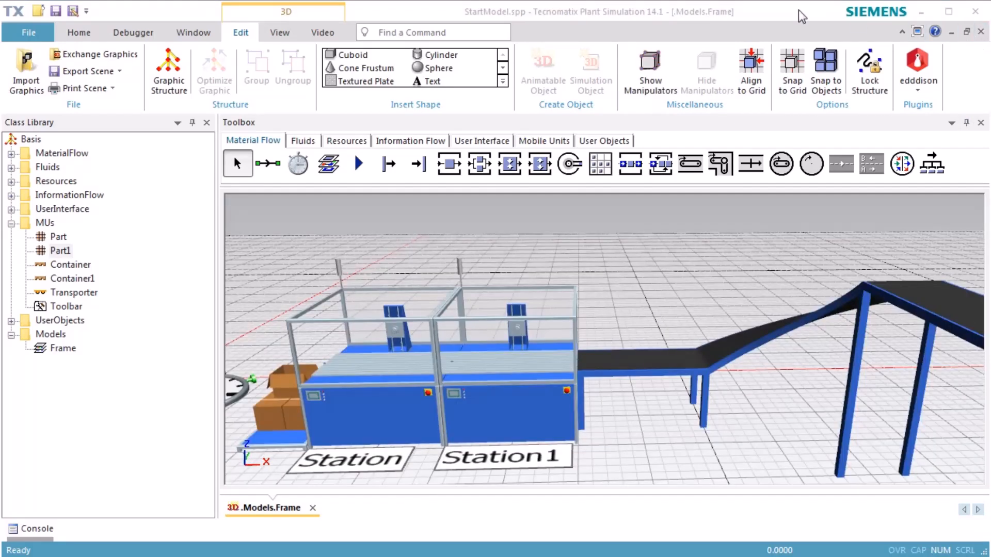
pyautogui.doubleClick(60, 250)
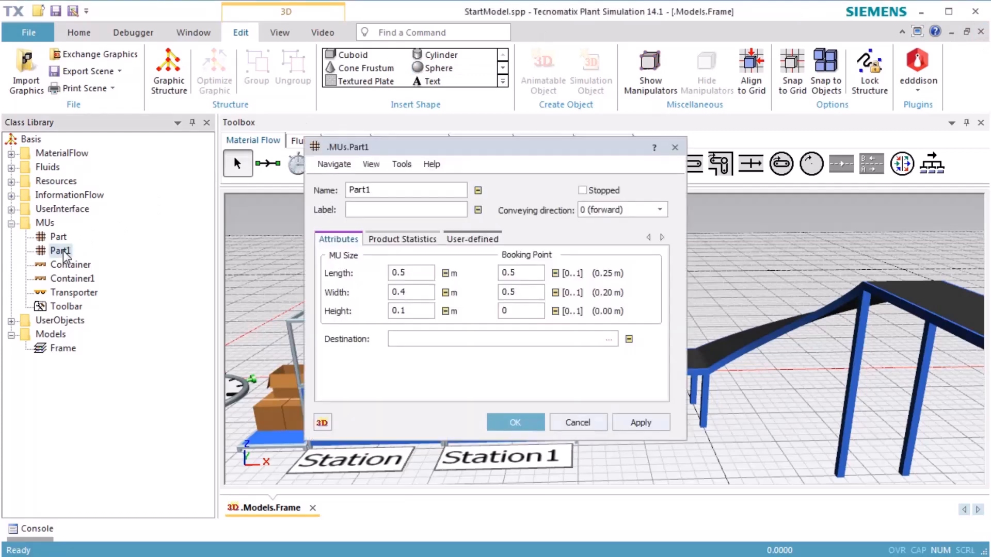
pyautogui.click(401, 165)
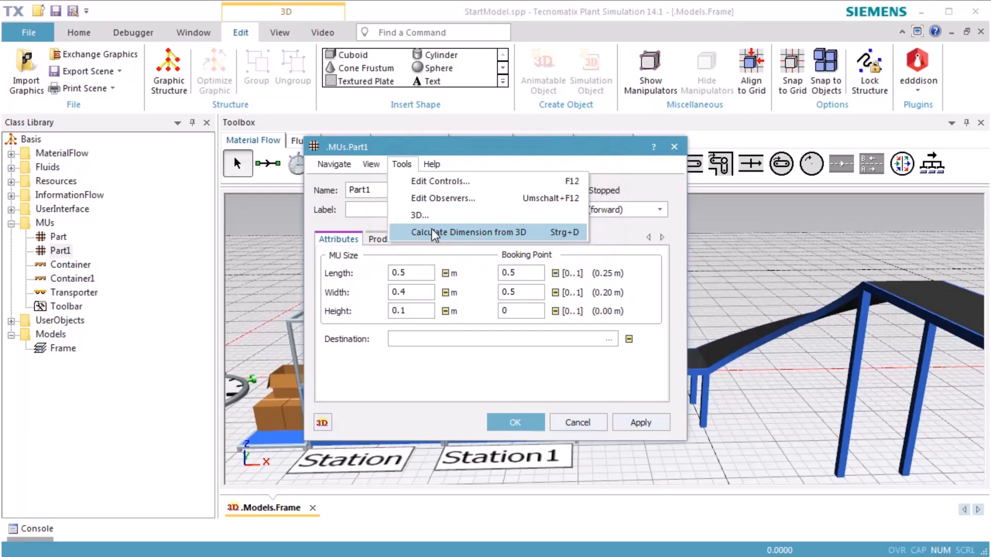
pyautogui.click(467, 233)
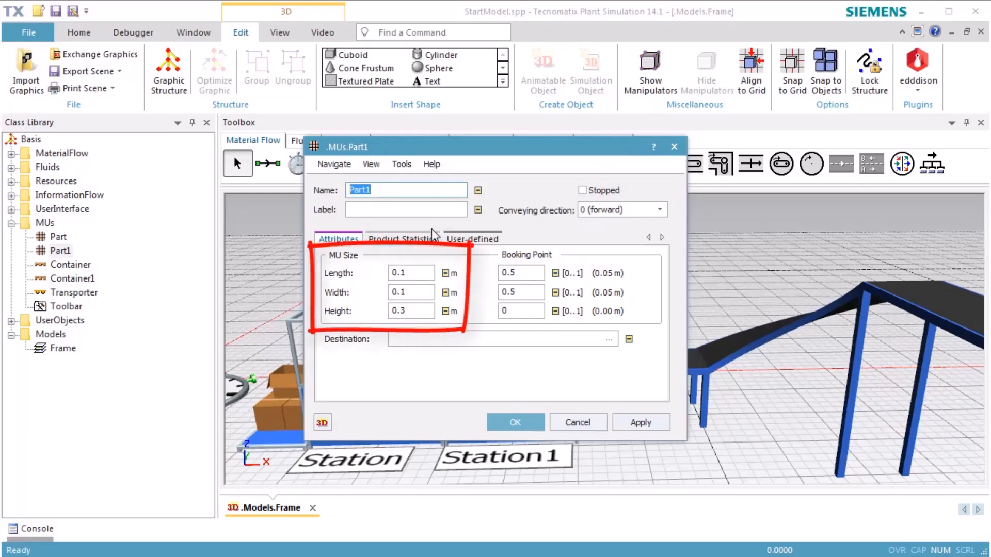
pyautogui.moveTo(493, 407)
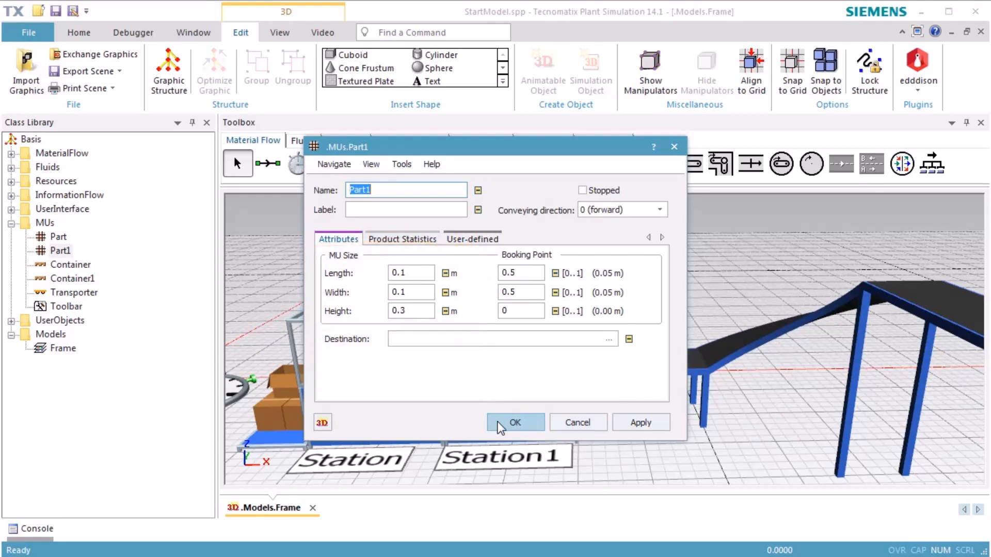
pyautogui.click(514, 422)
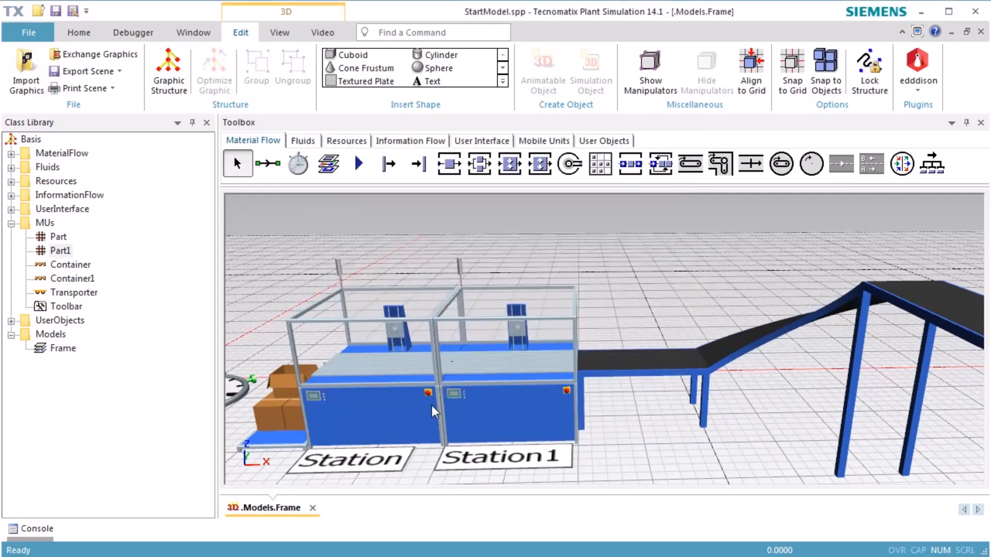
pyautogui.moveTo(429, 411)
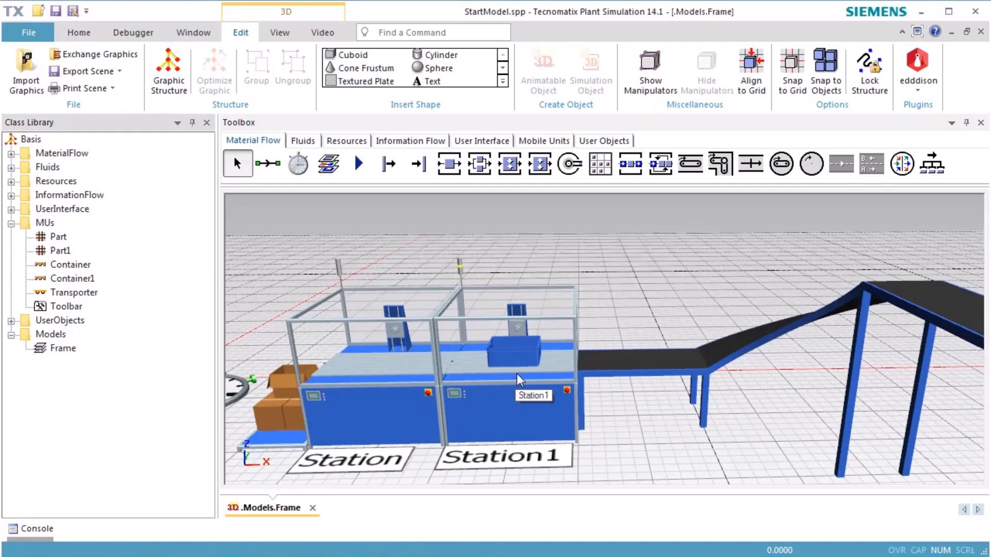
# Step: Zoom onto Station1 and run the model until Container1 fills with upright Part1 cylinders
pyautogui.moveTo(519, 379); pyautogui.dragTo(613, 468)
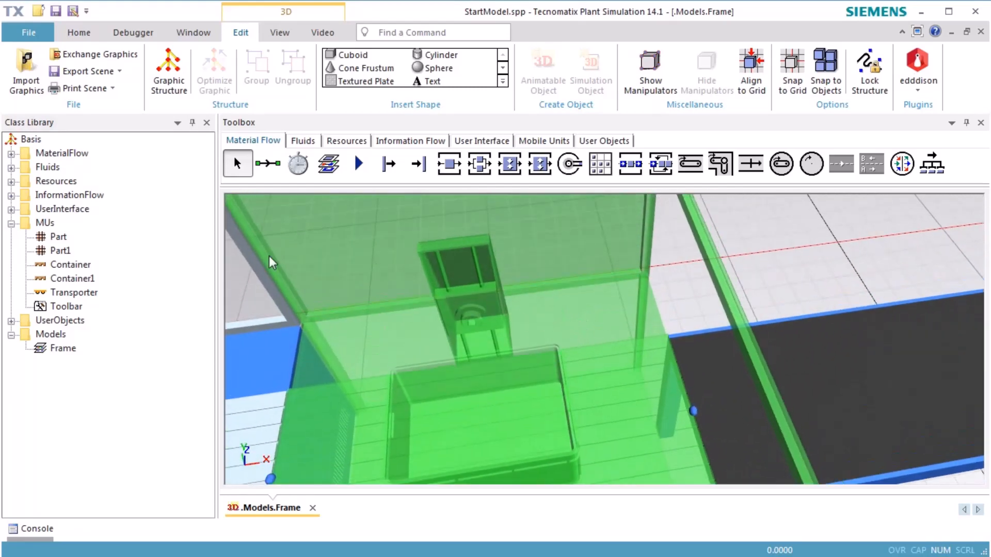
pyautogui.click(61, 250)
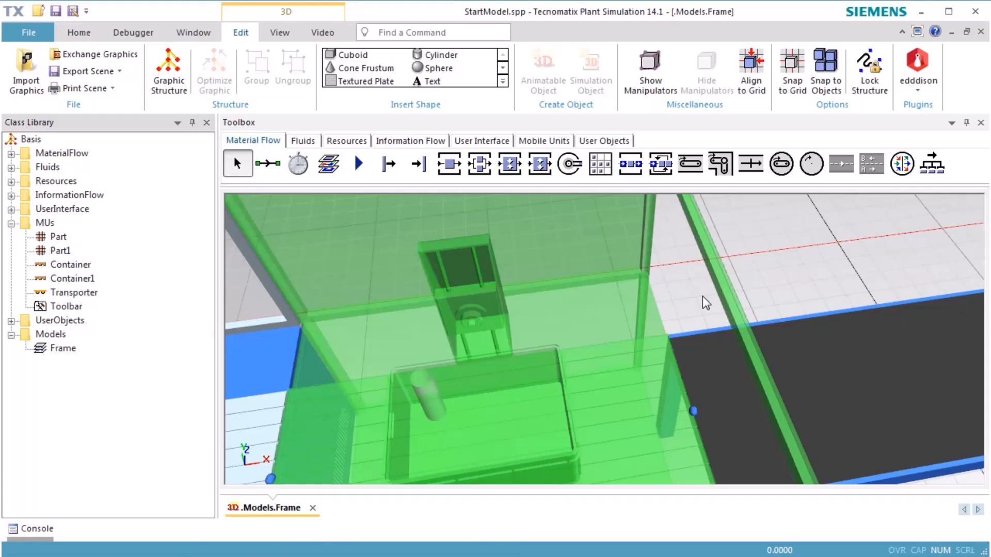
pyautogui.click(60, 251)
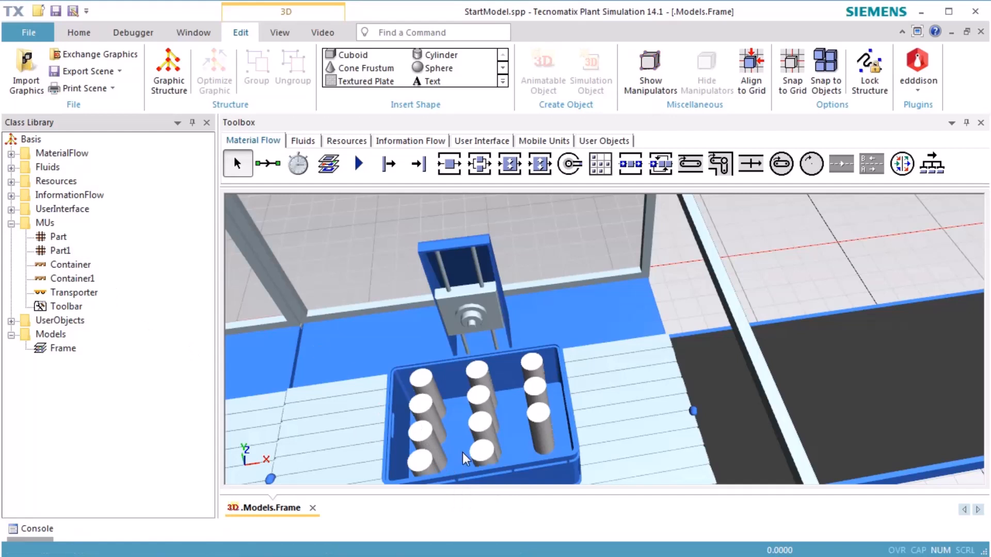
pyautogui.moveTo(512, 459)
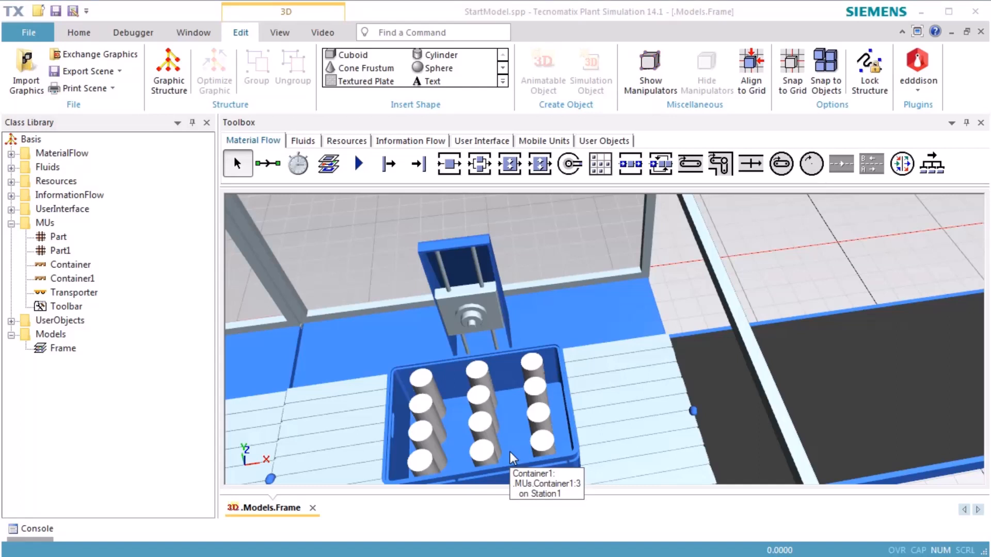
# Step: Show Container1's 3D properties on its MU Animation settings with the XY-plane area
pyautogui.rightClick(512, 457)
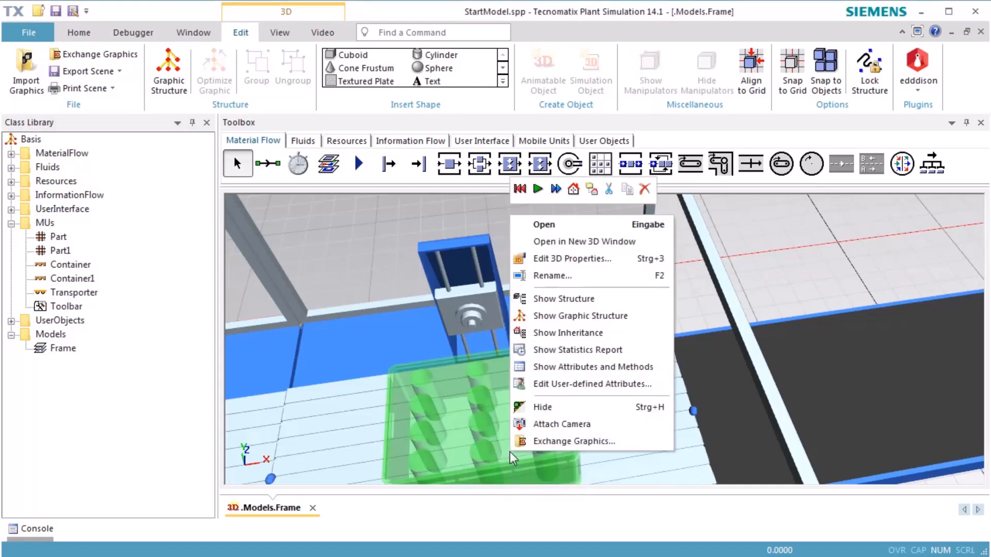
pyautogui.moveTo(553, 258)
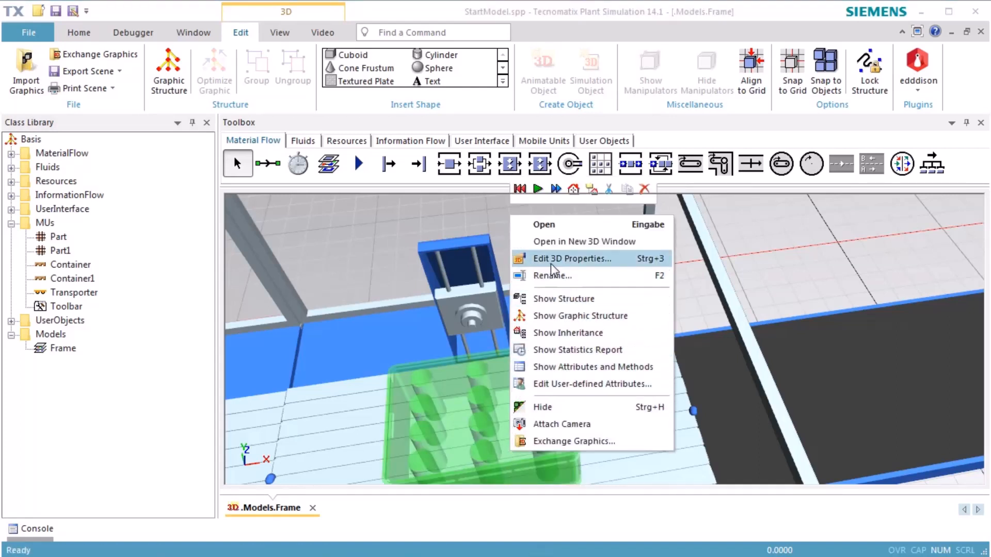
pyautogui.click(572, 258)
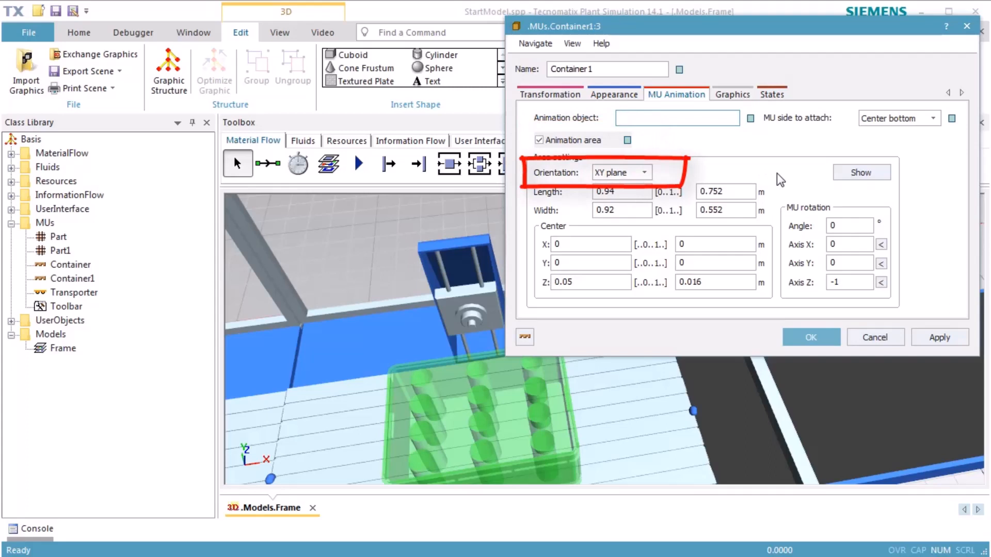
pyautogui.click(676, 118)
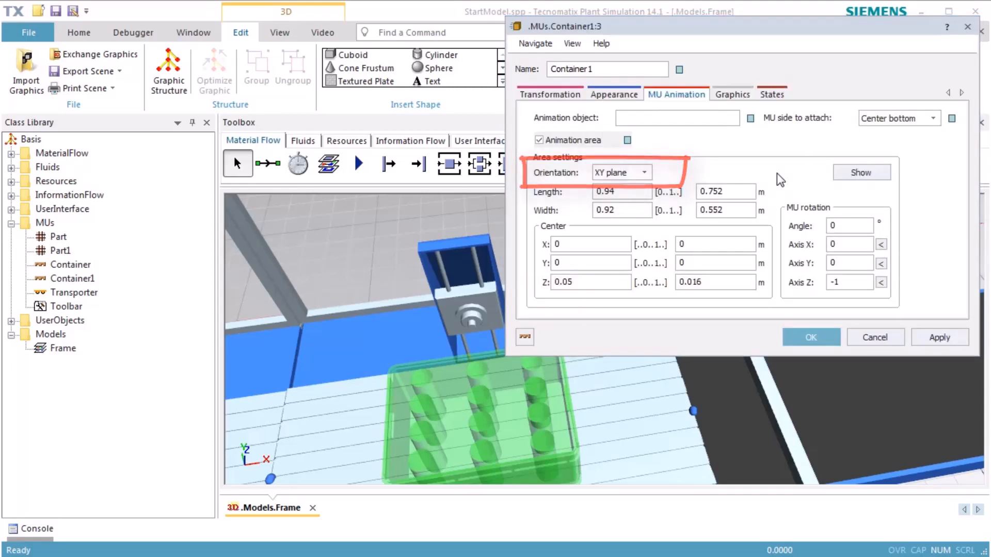
# Step: Show the container's animation area as a red plane across the box floor
pyautogui.click(861, 172)
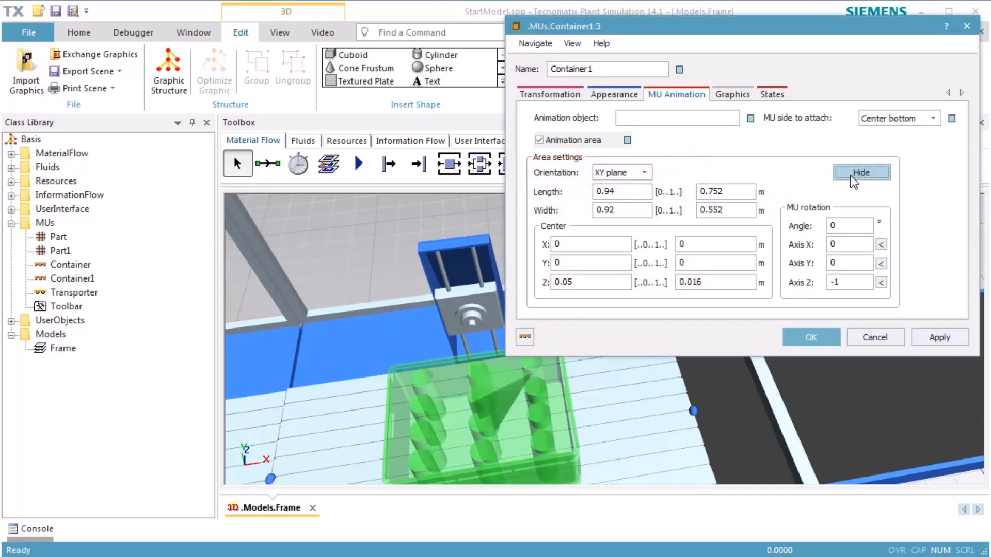
pyautogui.click(861, 172)
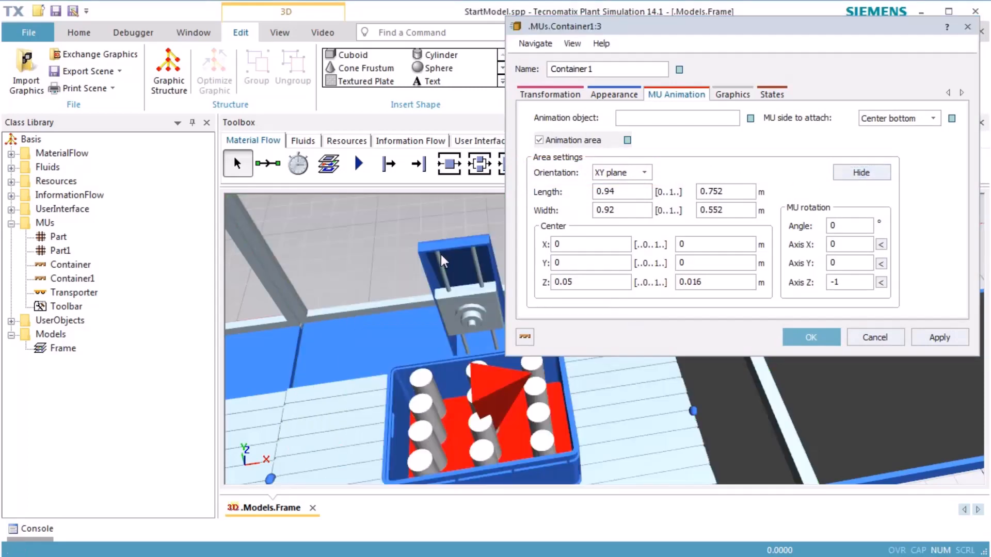
pyautogui.moveTo(515, 385)
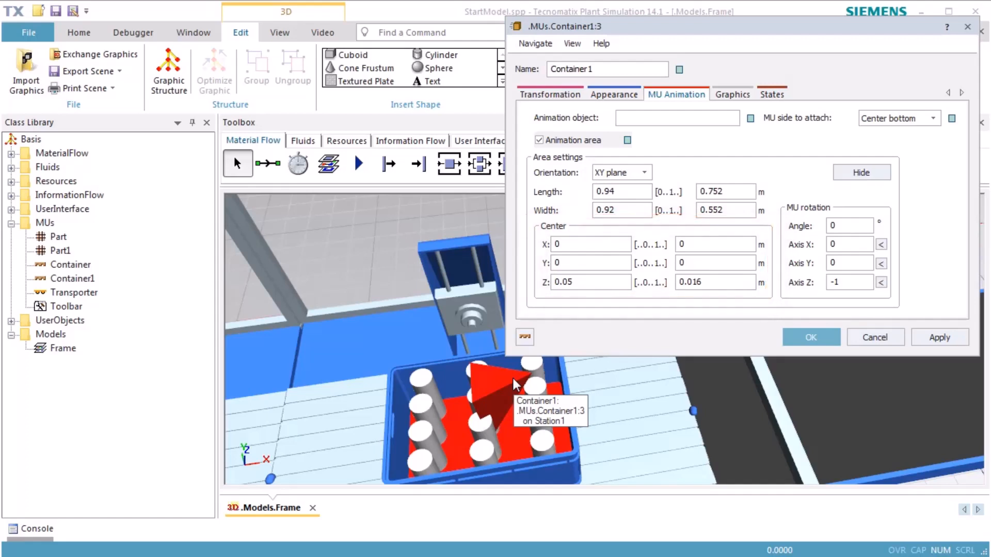
pyautogui.moveTo(717, 361)
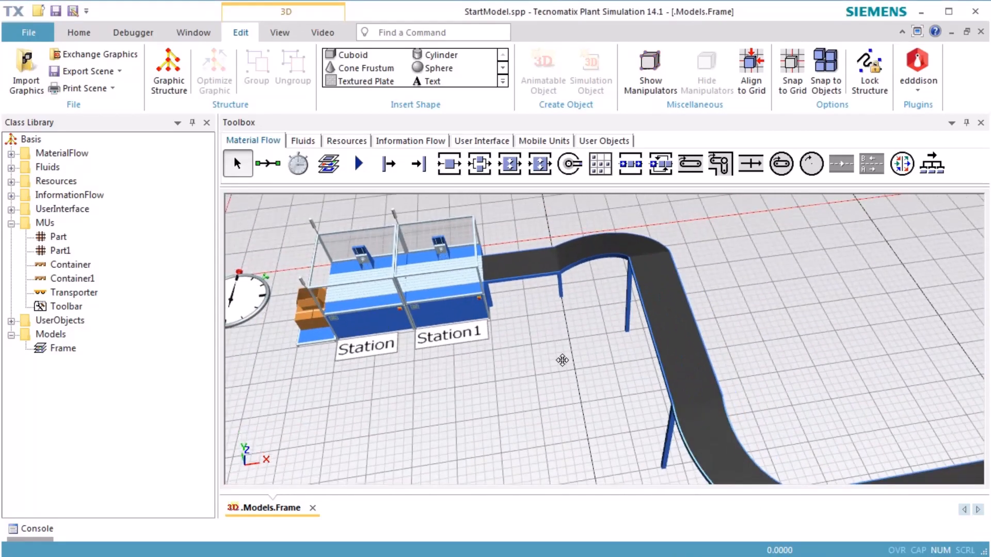
# Step: Bring up the conveyor Line's MU Animation settings and enter its Animation object field
pyautogui.moveTo(562, 360); pyautogui.dragTo(483, 327)
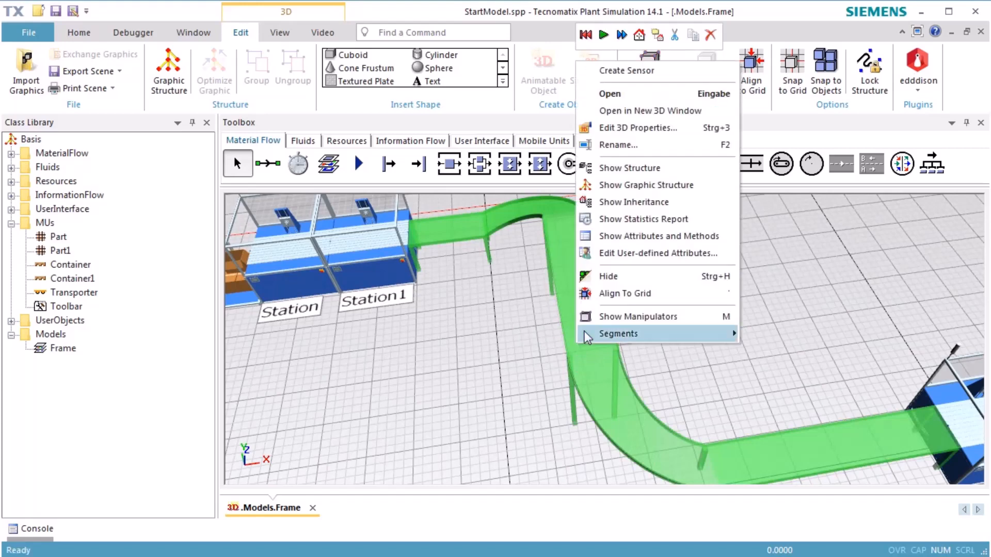
pyautogui.click(638, 128)
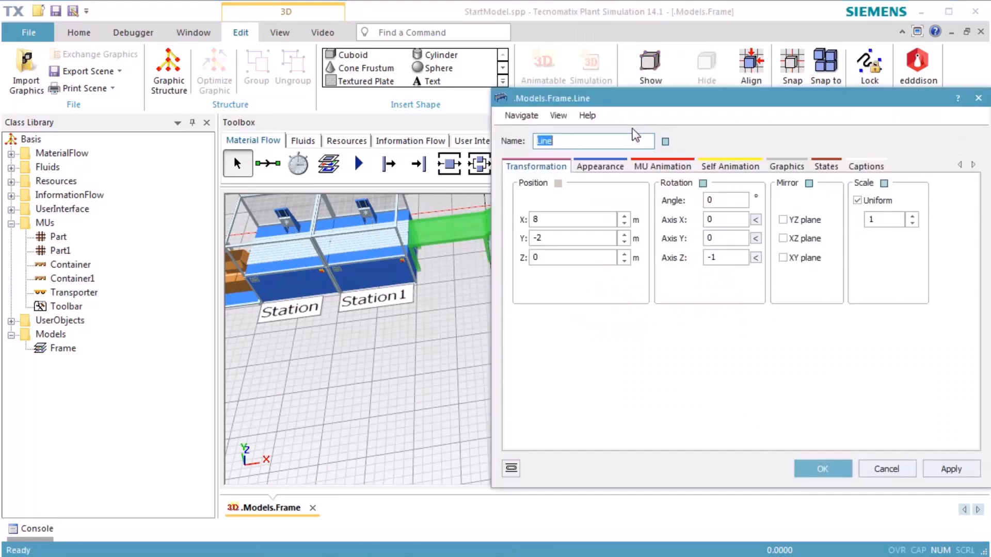
pyautogui.click(662, 166)
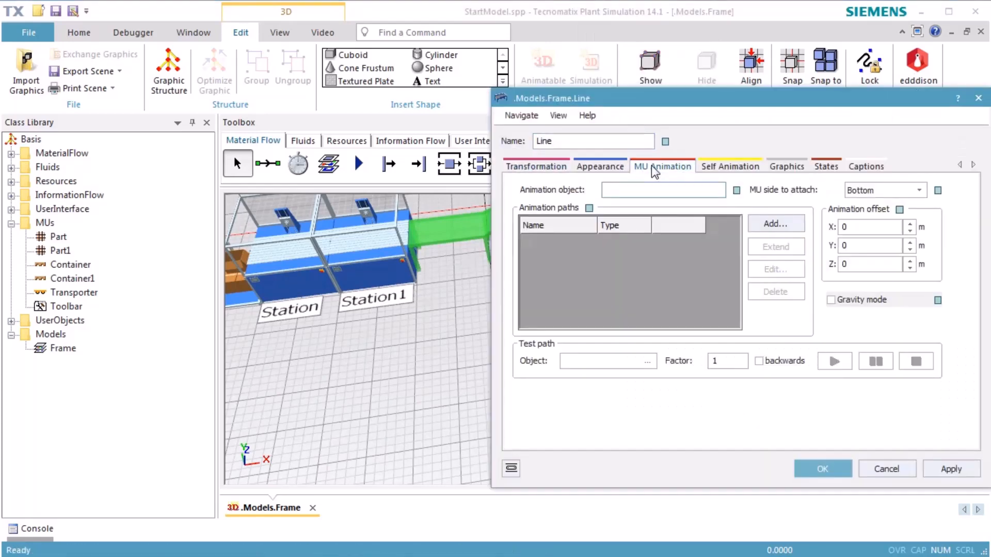
pyautogui.click(663, 190)
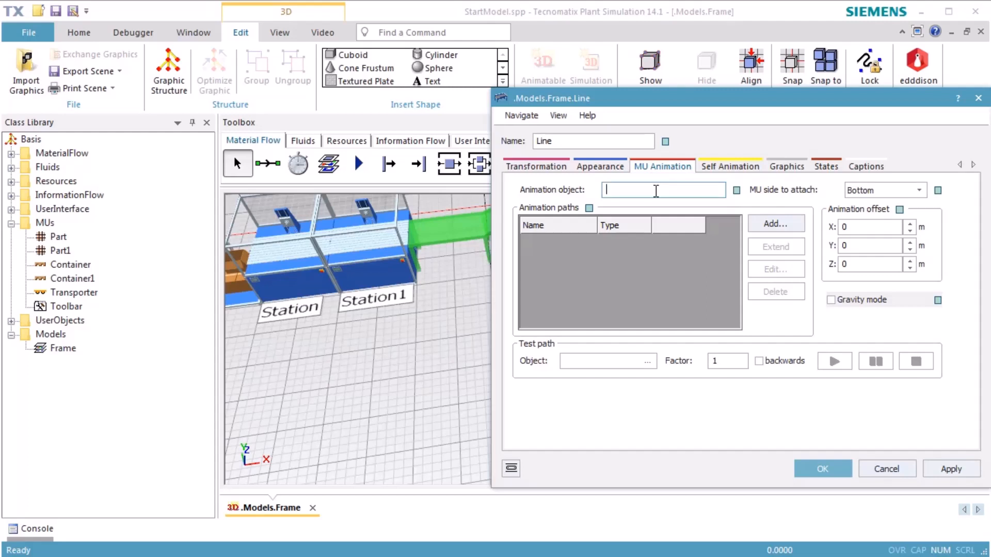
pyautogui.moveTo(853, 199)
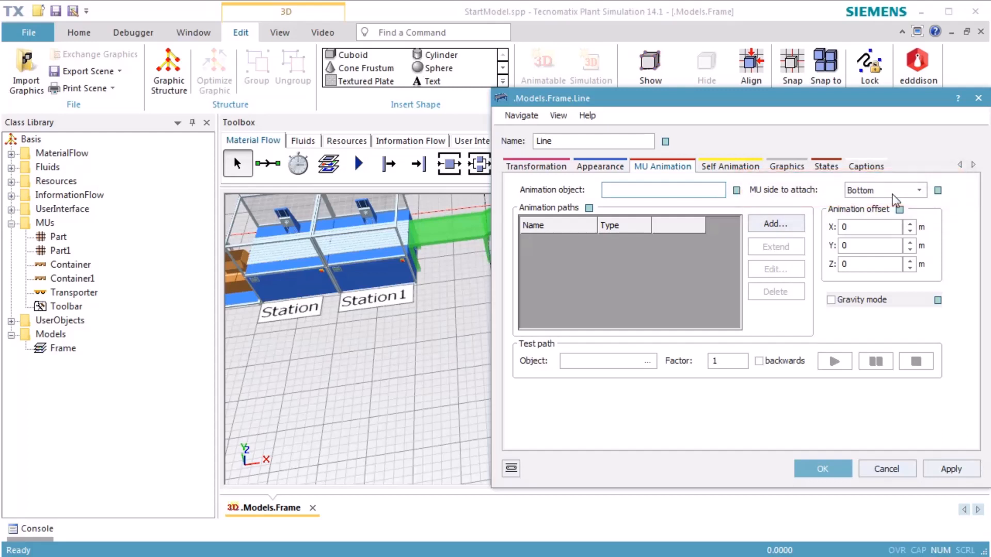
# Step: Set the conveyor's MU side to attach to Right bottom
pyautogui.click(663, 190)
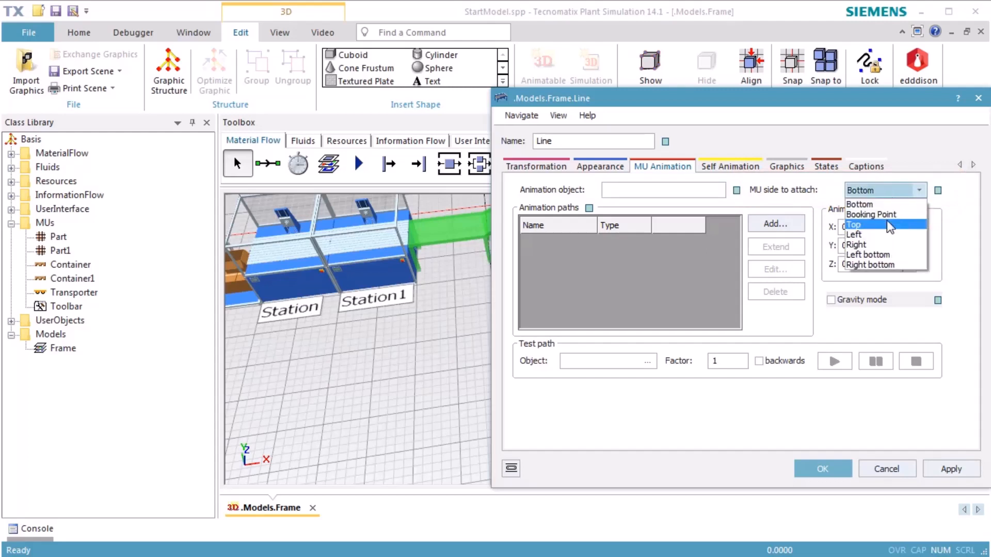
pyautogui.moveTo(888, 265)
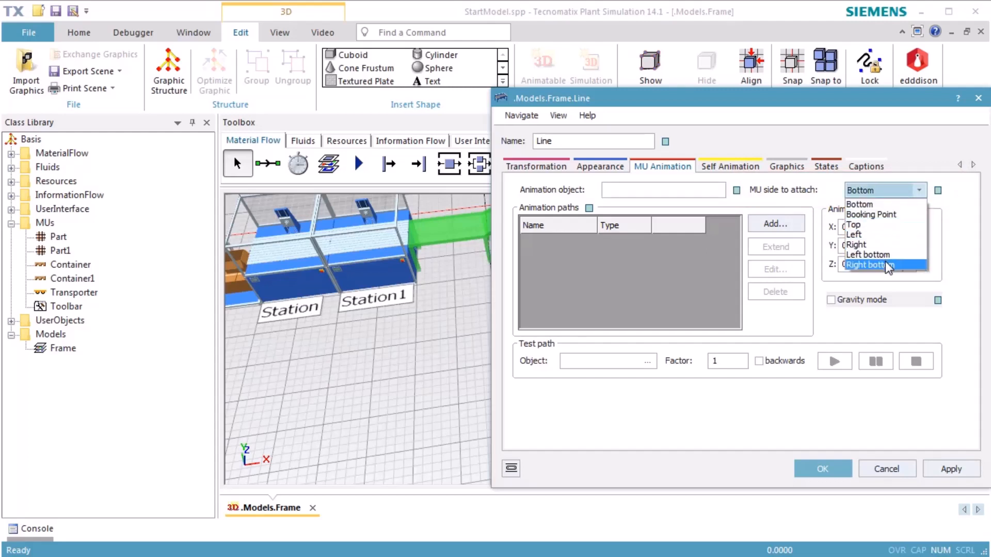
pyautogui.click(868, 265)
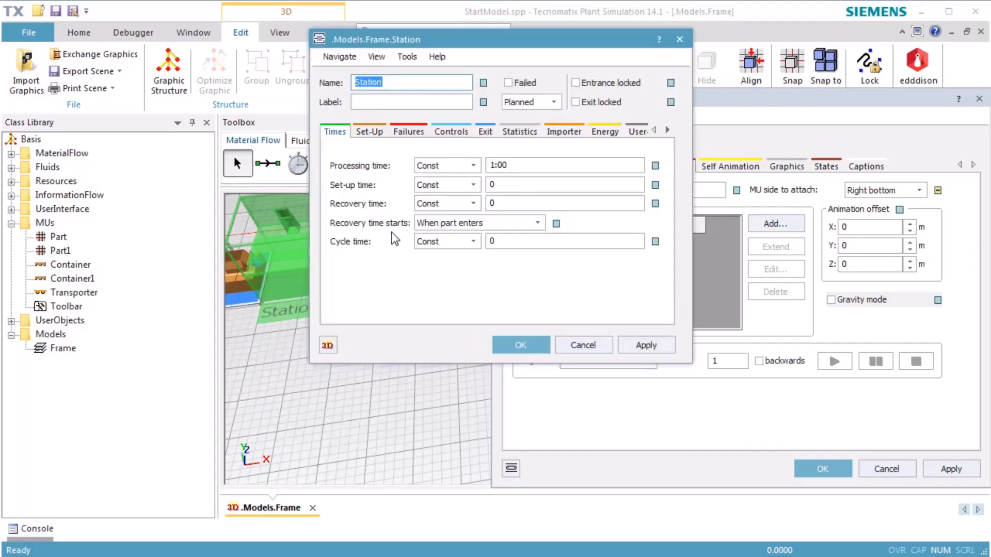
# Step: Set the Station's processing time to 10 seconds and run the model to about 11.9 s
pyautogui.click(563, 166)
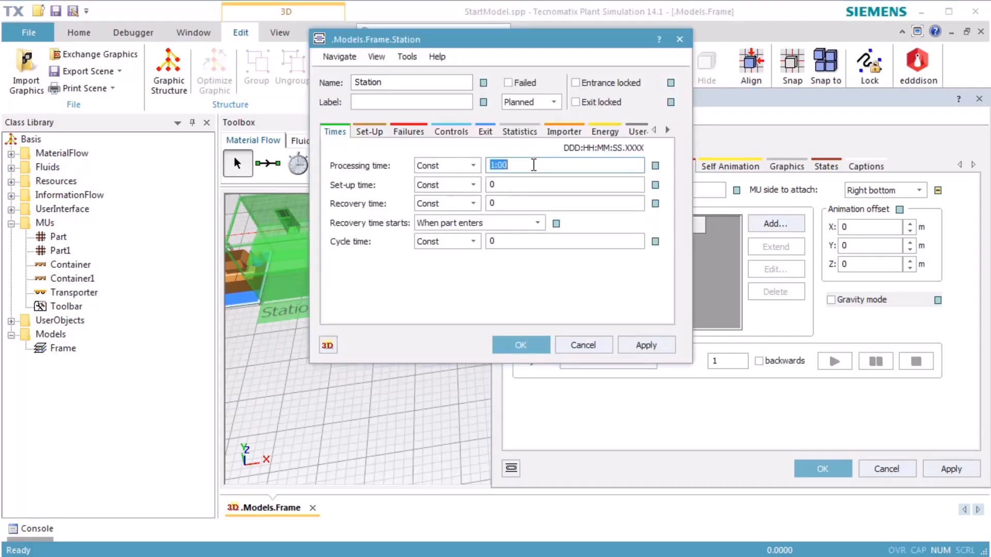
pyautogui.write('10')
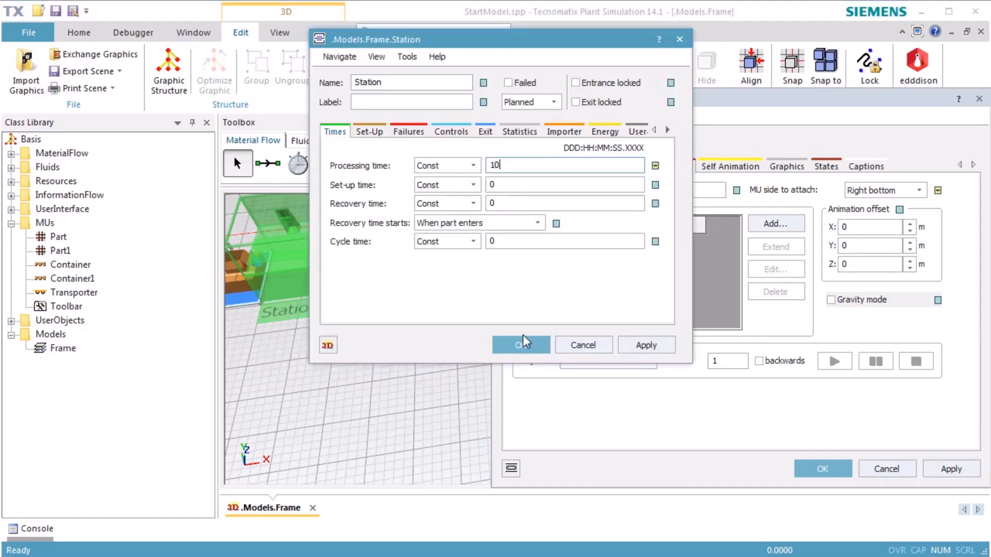
pyautogui.click(520, 345)
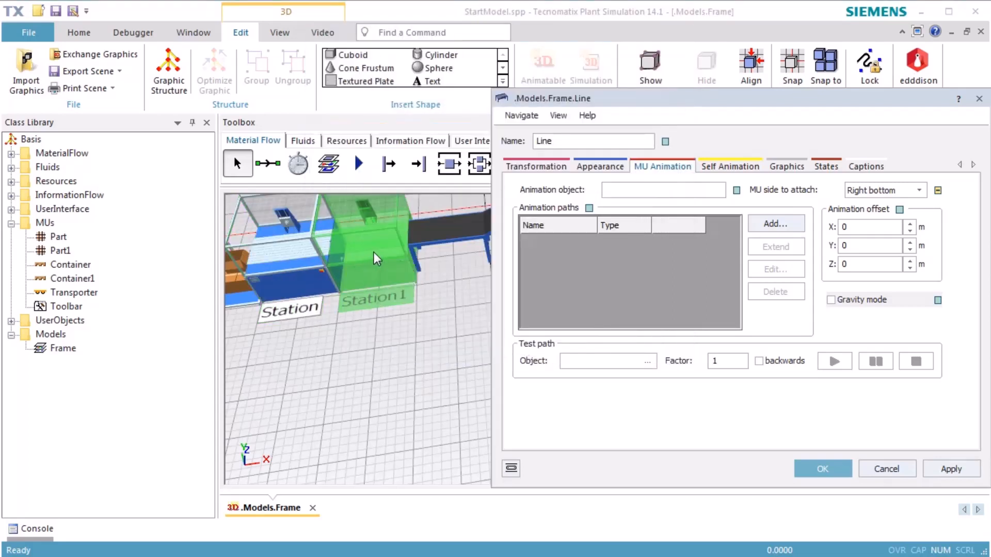
pyautogui.doubleClick(376, 259)
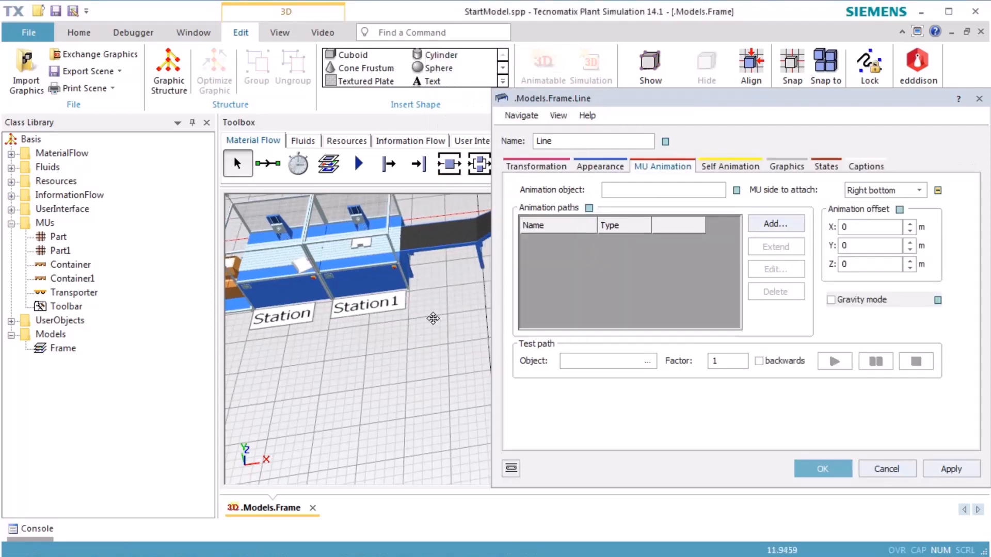
# Step: Pan the 3D view over to the curving conveyor near the Source
pyautogui.moveTo(433, 318); pyautogui.dragTo(294, 342)
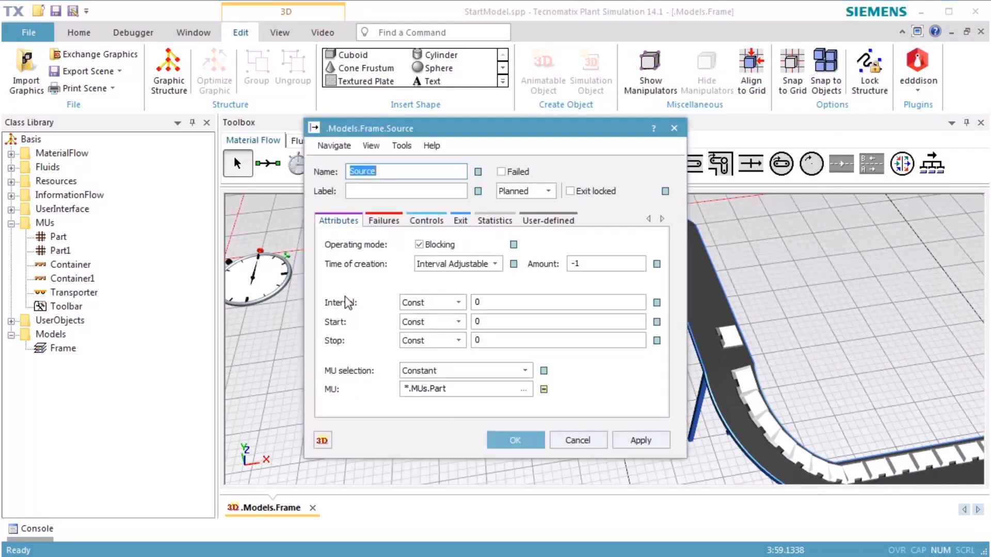
# Step: Add a Source entrance control setting @.MuWidth := z_uniform(9,...) for a random part width
pyautogui.click(425, 220)
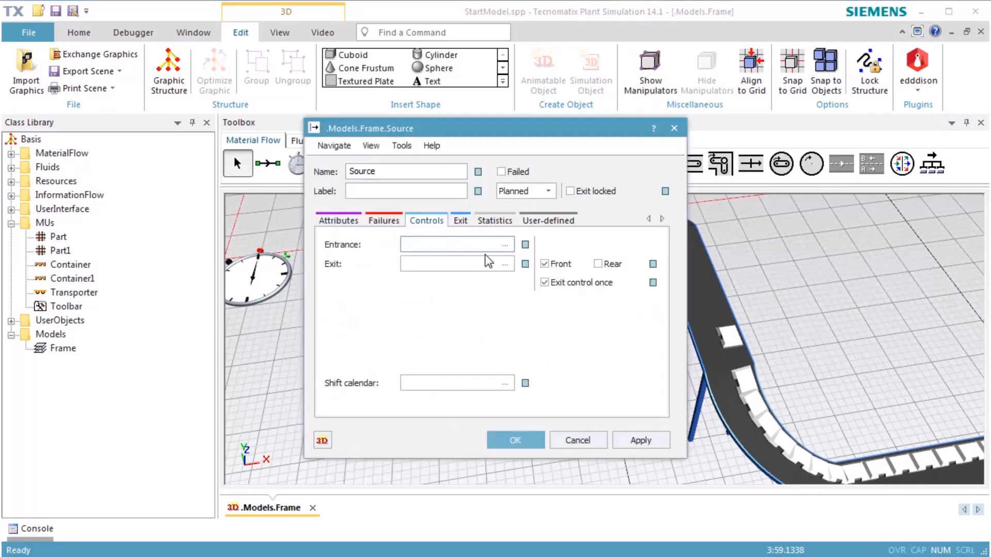
pyautogui.click(504, 244)
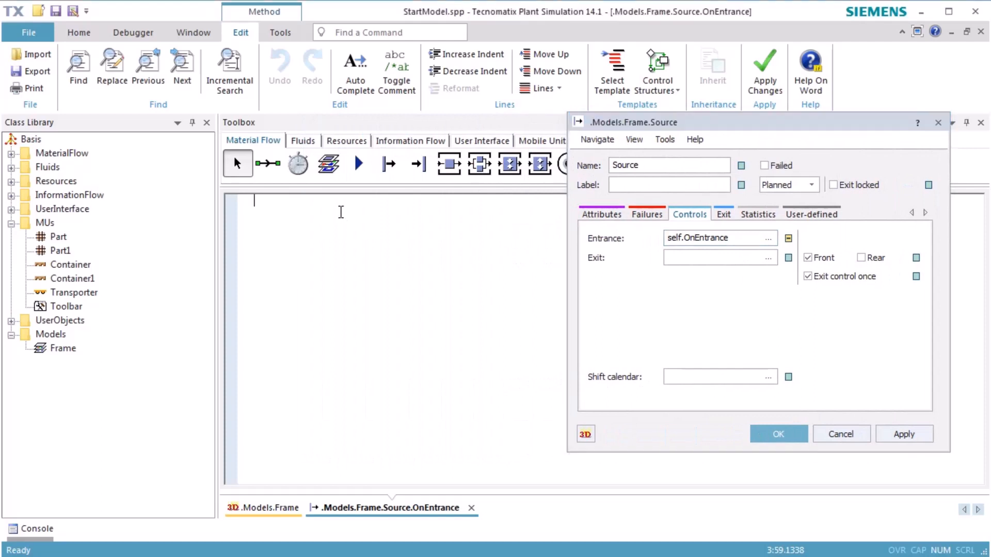
pyautogui.write('@.MuWidth :=')
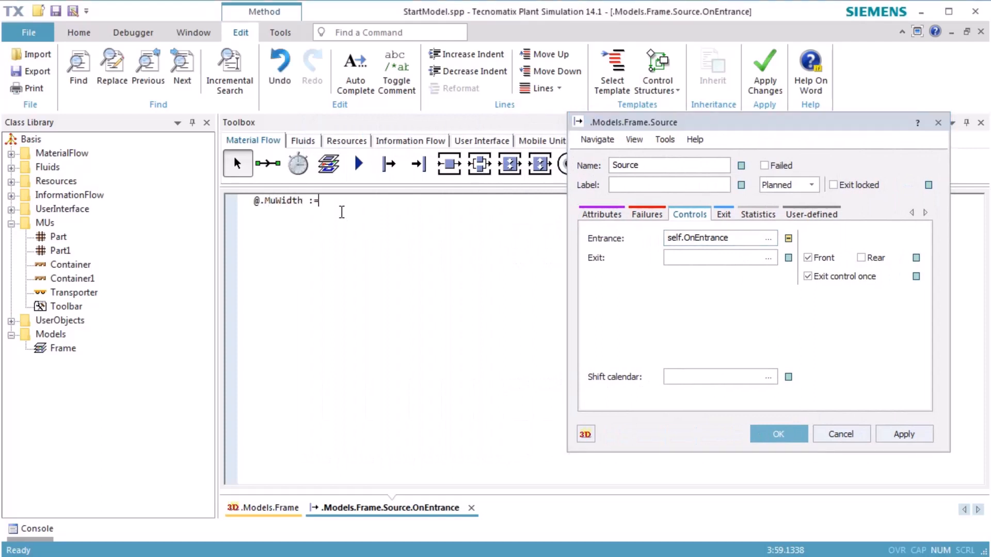
pyautogui.write('z_uniform(9,')
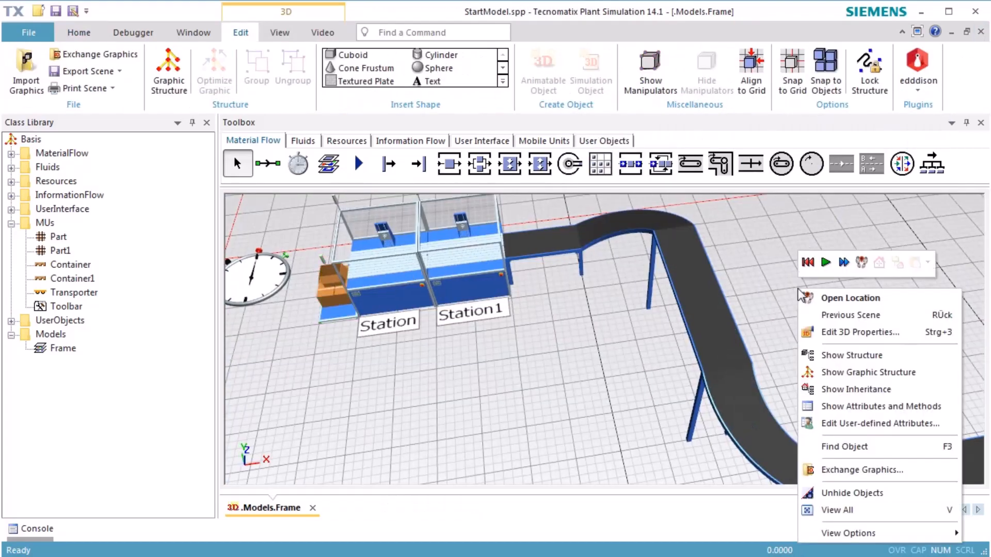
# Step: Start the simulation run so parts travel along the conveyor
pyautogui.click(825, 261)
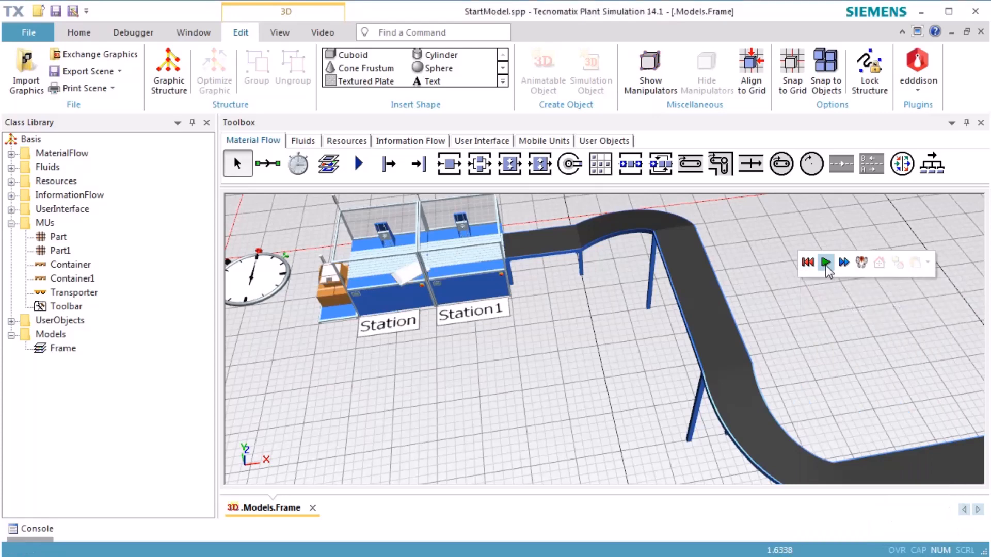
pyautogui.click(825, 262)
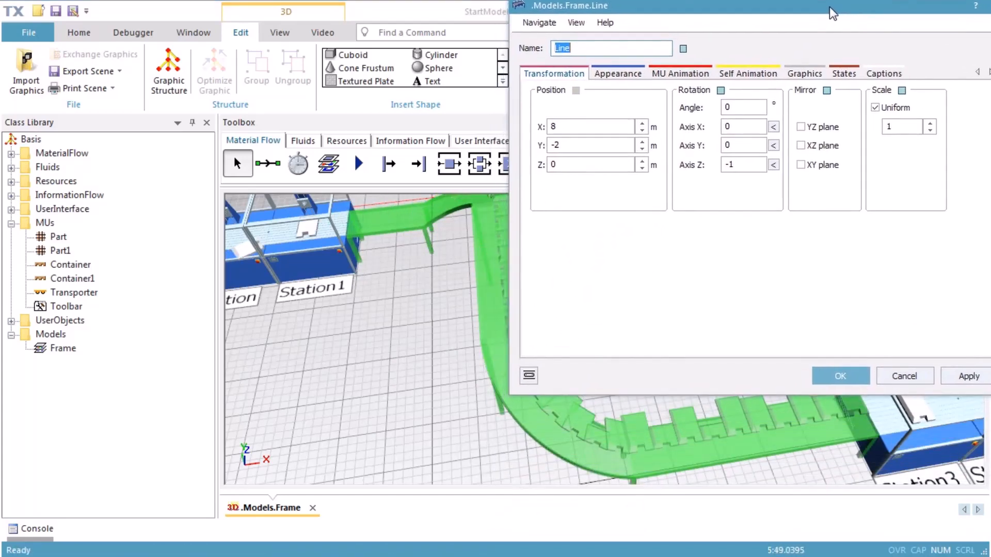
# Step: Apply a 1 m X animation offset for conveyor parts, then reset it to 0 and confirm
pyautogui.click(681, 72)
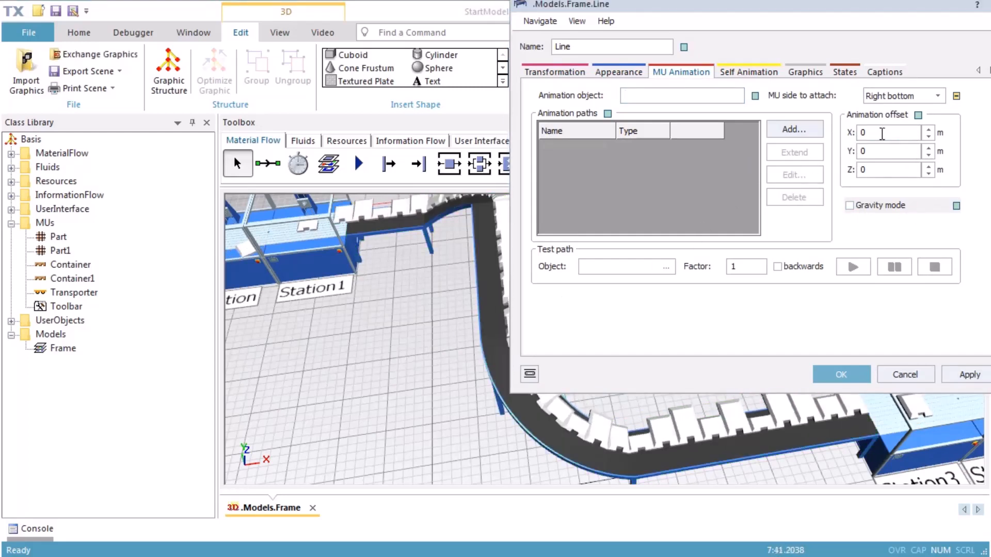
pyautogui.write('1')
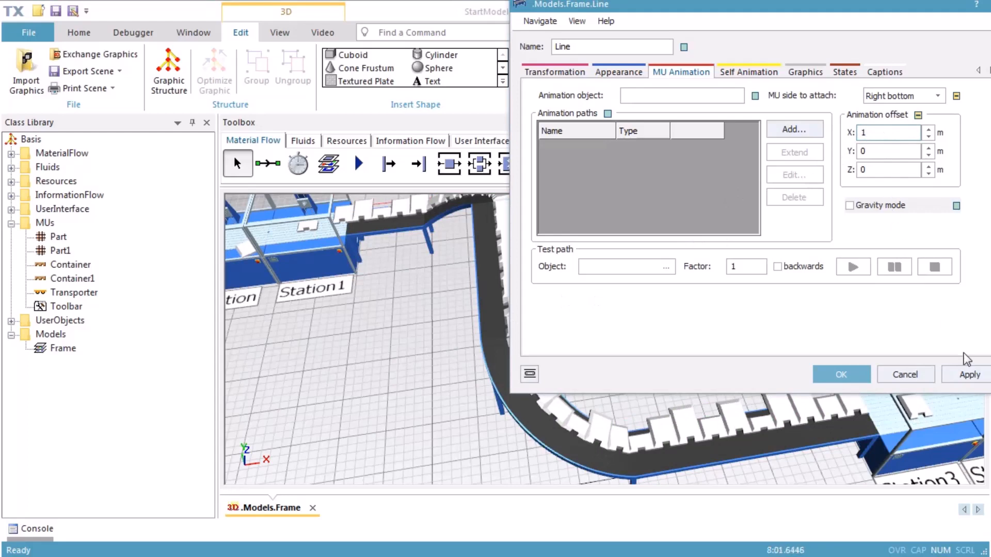
pyautogui.click(969, 374)
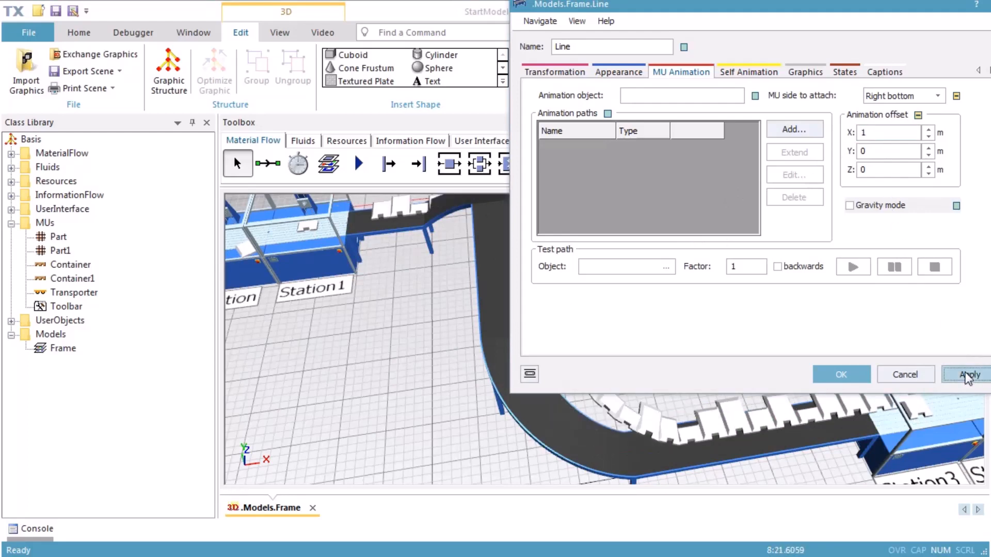
pyautogui.click(969, 374)
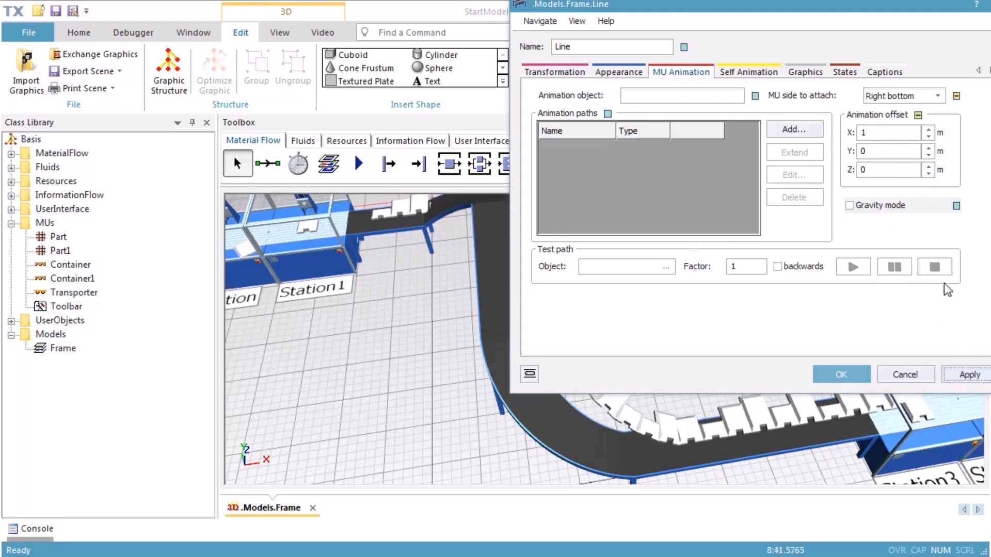
pyautogui.click(888, 132)
pyautogui.write('0')
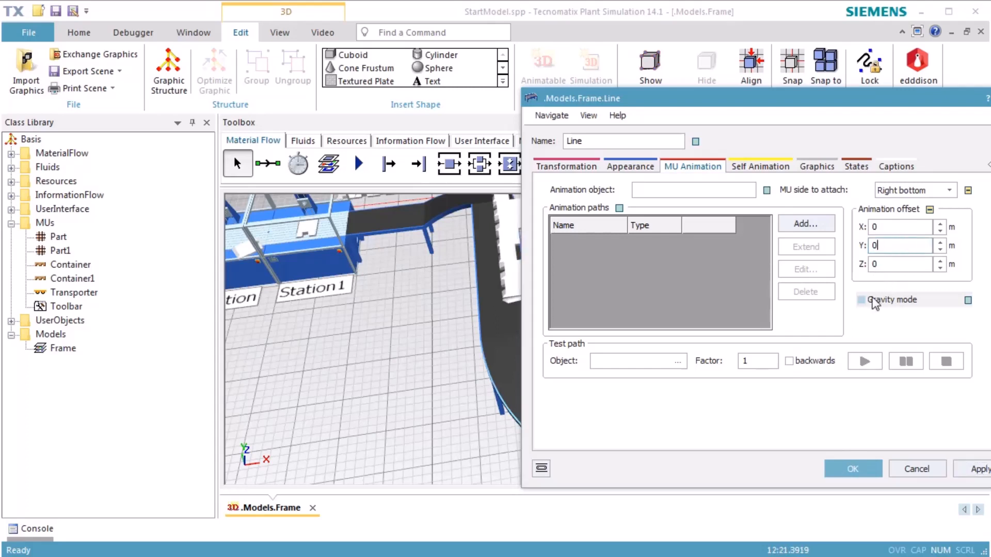
pyautogui.click(852, 468)
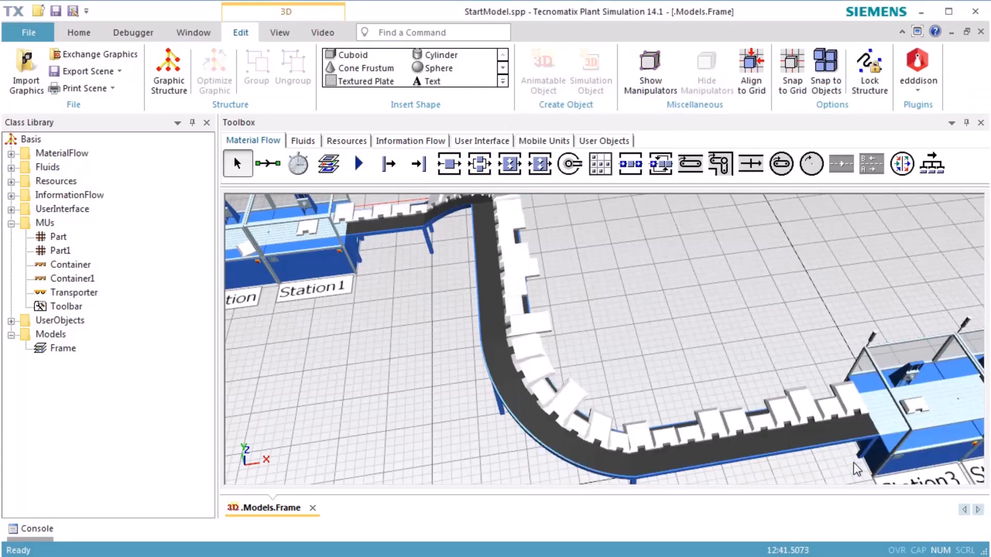